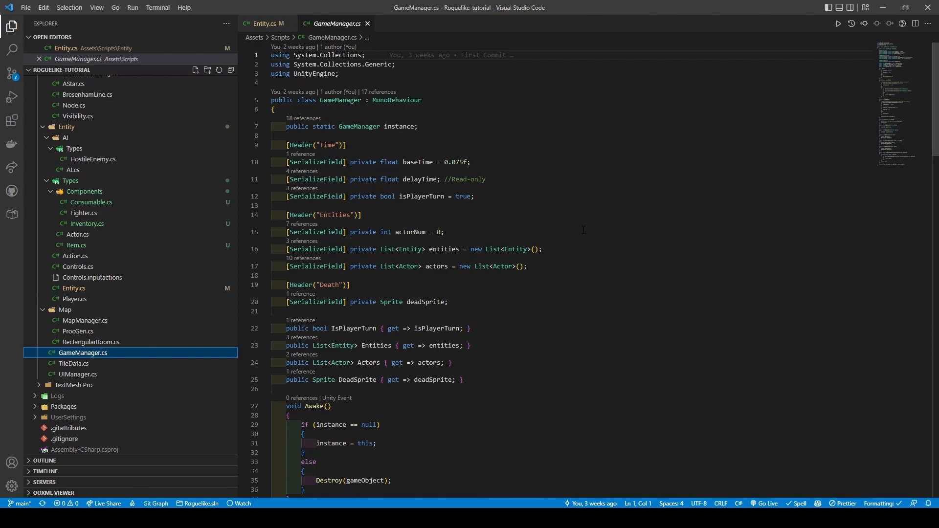
- Add a serialized Inventory field and a public Inventory getter property to Actor
scroll(down, 3)
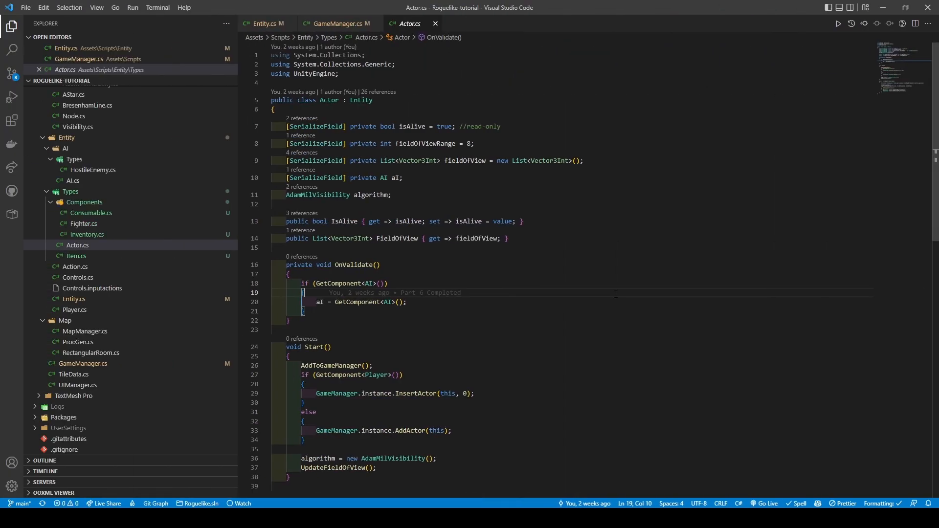
key(Enter)
text([SerializeField] private Inventory inventory;)
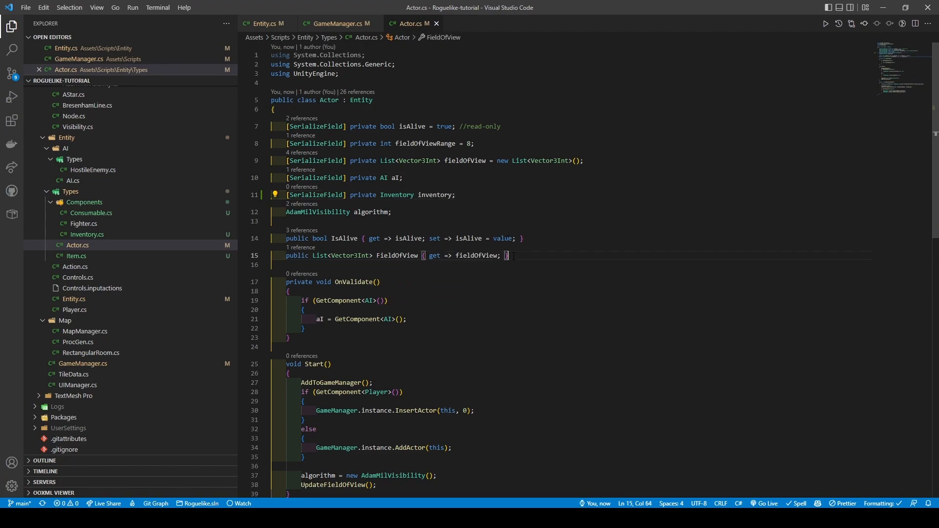
text(public Inventory Inventory { get => inventory; })
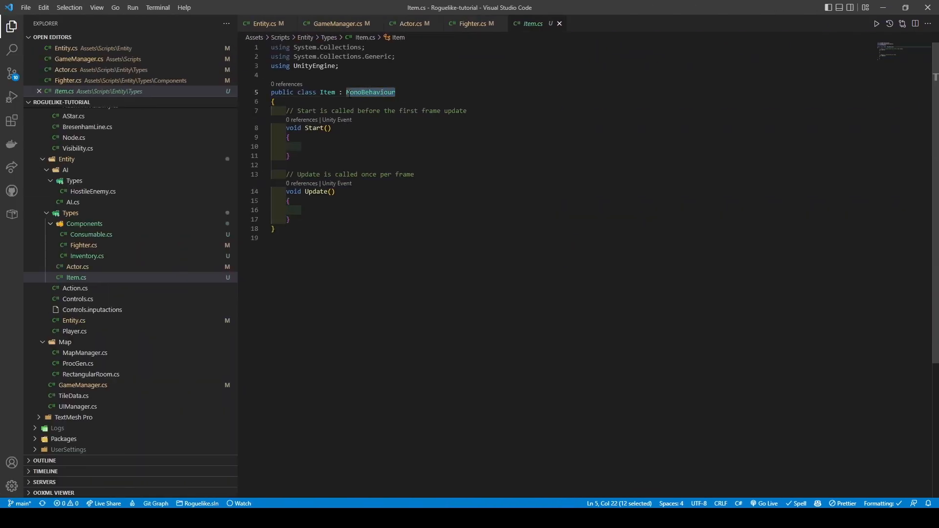
- Make Item inherit from Entity and call AddToGameManager() in Start, then move to Consumable.cs
text(Entity)
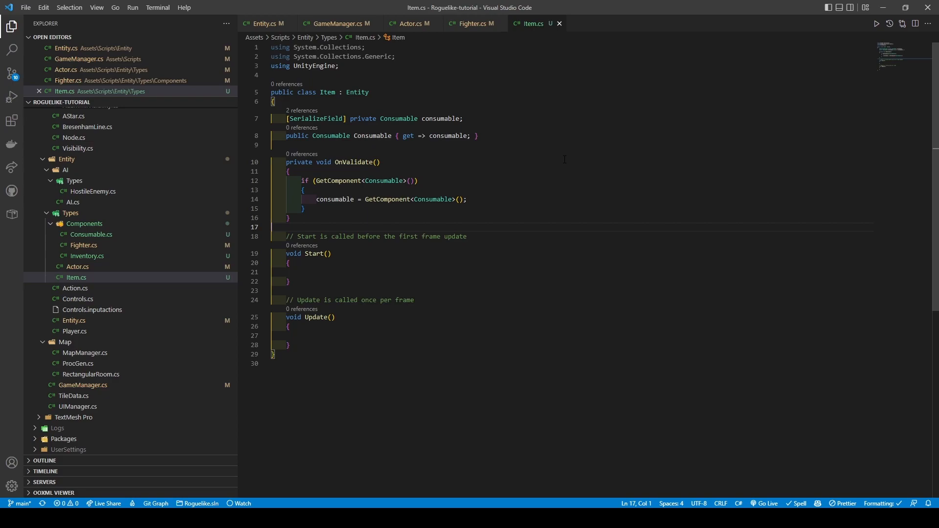
text(AddToGameManager();)
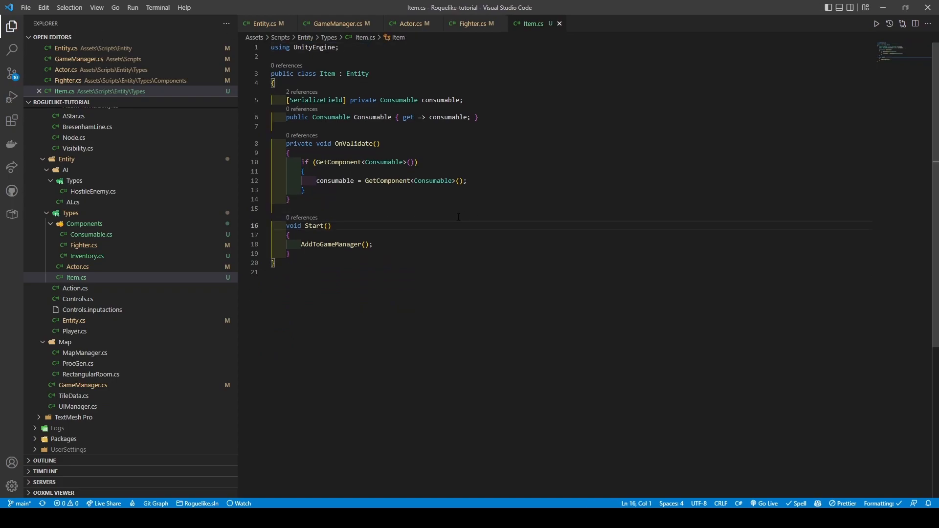
click(91, 235)
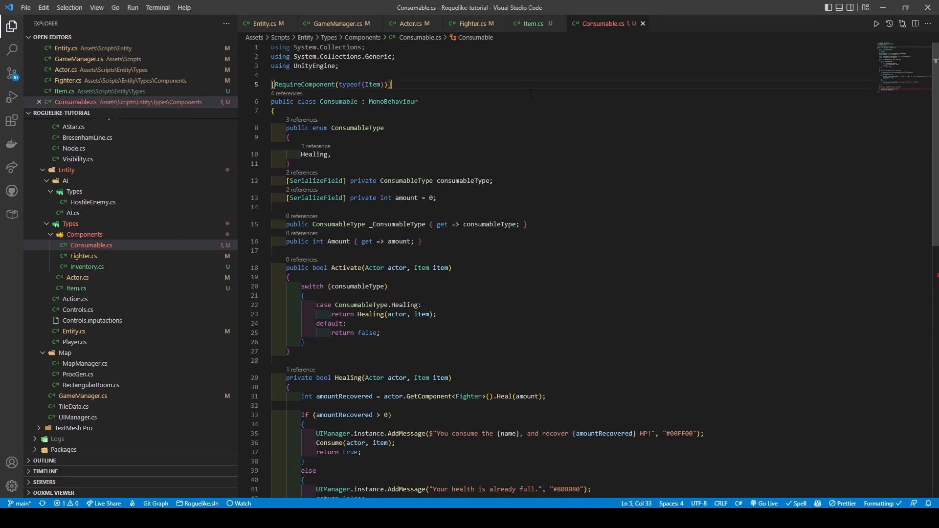
click(357, 128)
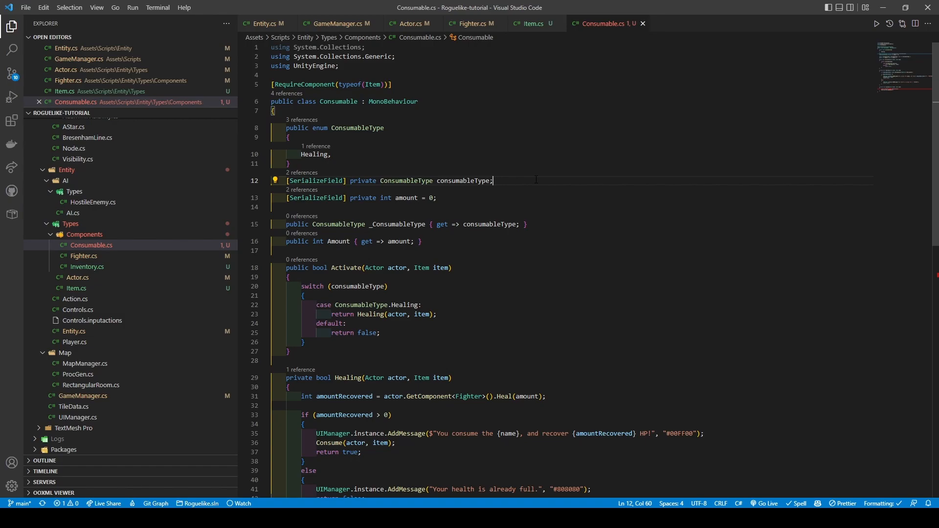
scroll(down, 3)
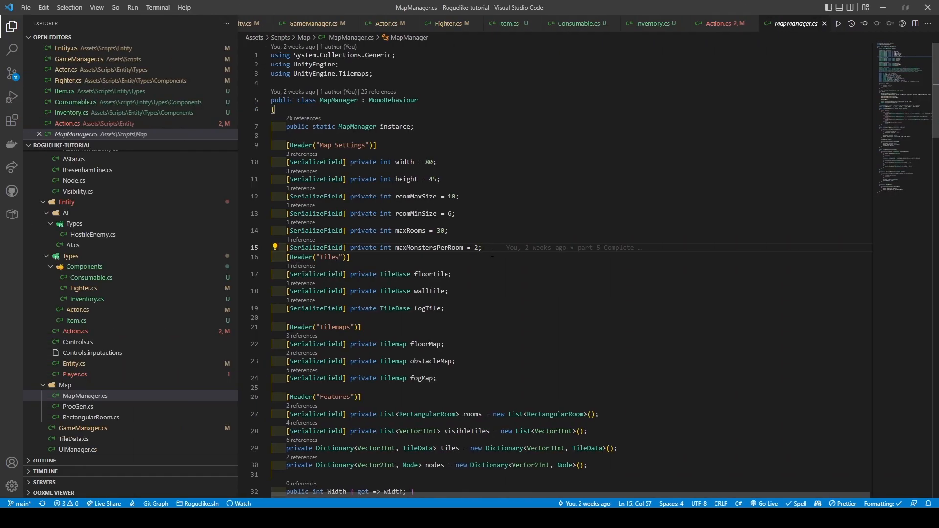
- Declare serialized int maxItemsPerRoom = 2 in MapManager and pass it to GenerateDungeon
text([SerializeField] private int maxItemsPerRoom = 1;)
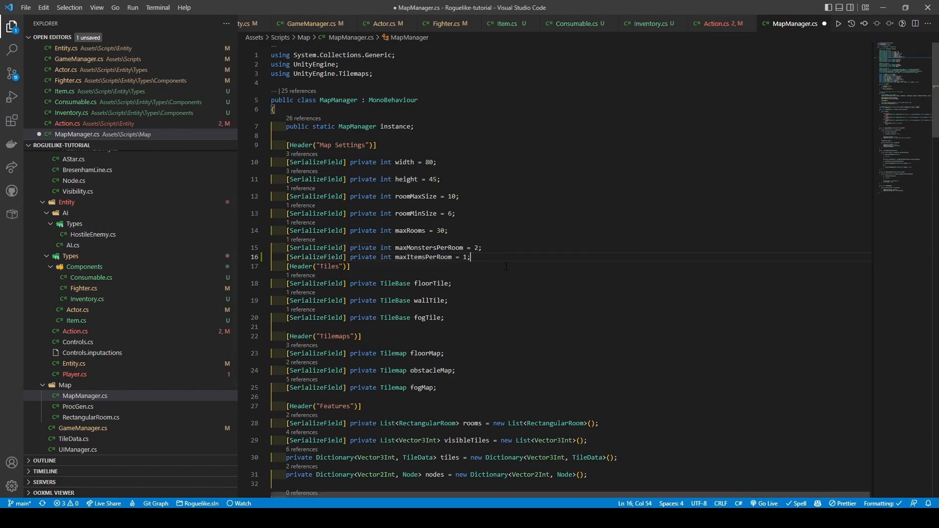
text(2)
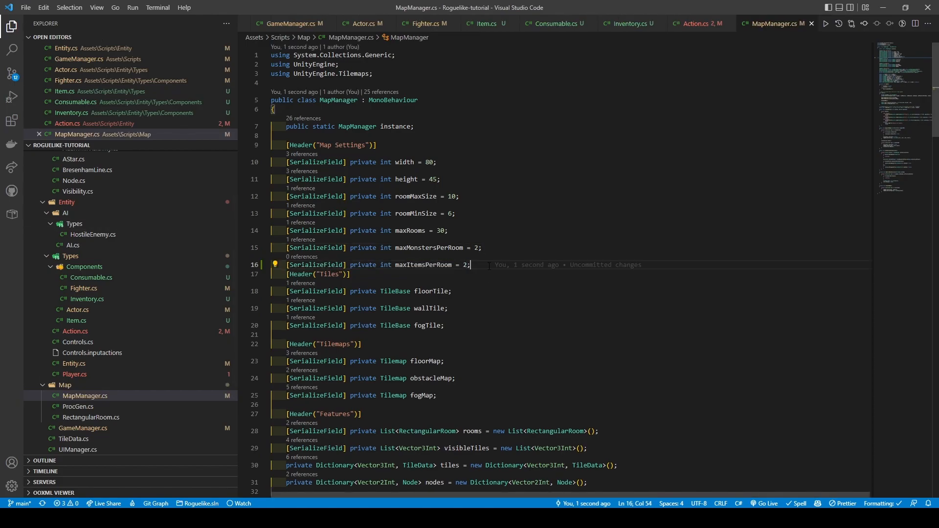
scroll(down, 3)
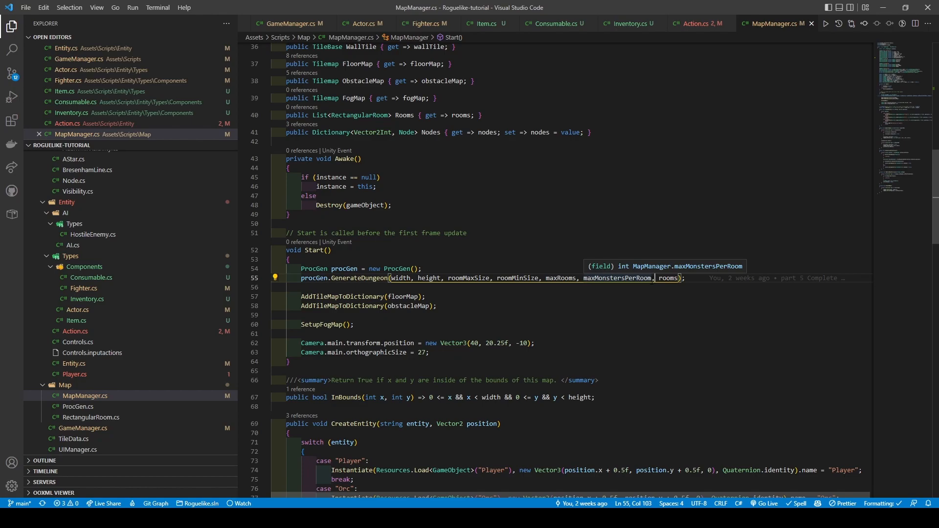
text(maxItemsPerRoom,)
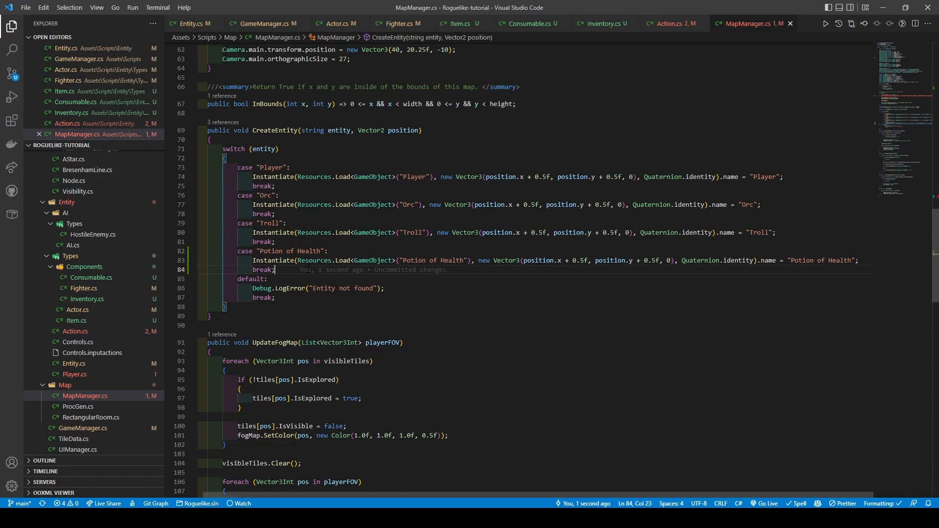
- In ProcGen.cs, add an int maxItemsPerRoom parameter to GenerateDungeon
click(78, 381)
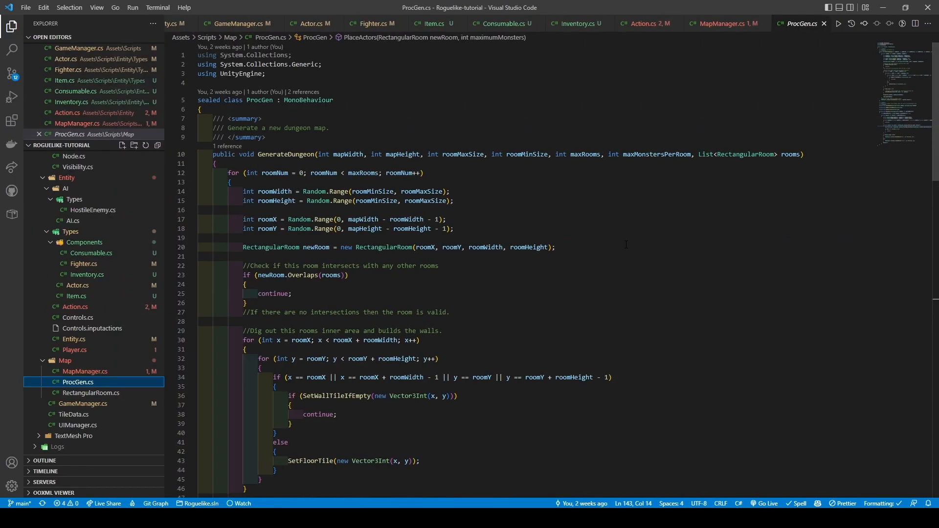
text(int maxItemsPerRoom,)
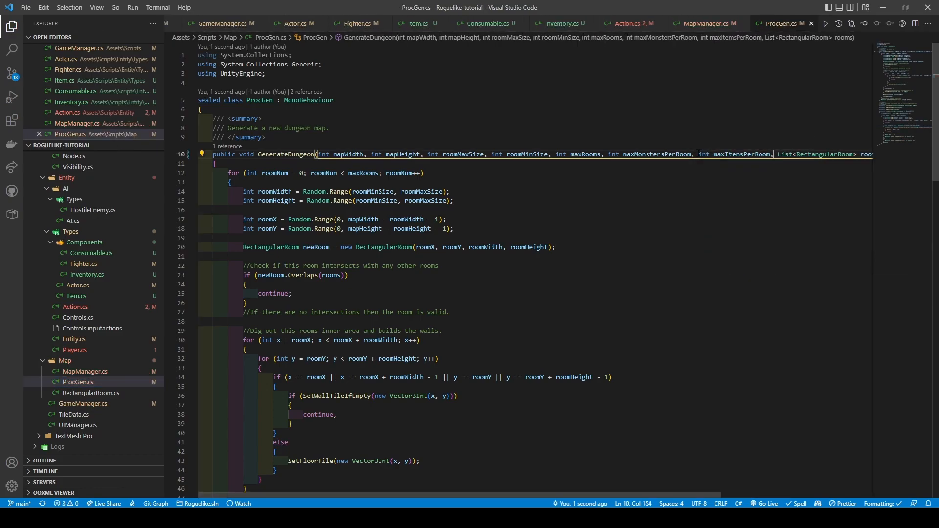
scroll(down, 3)
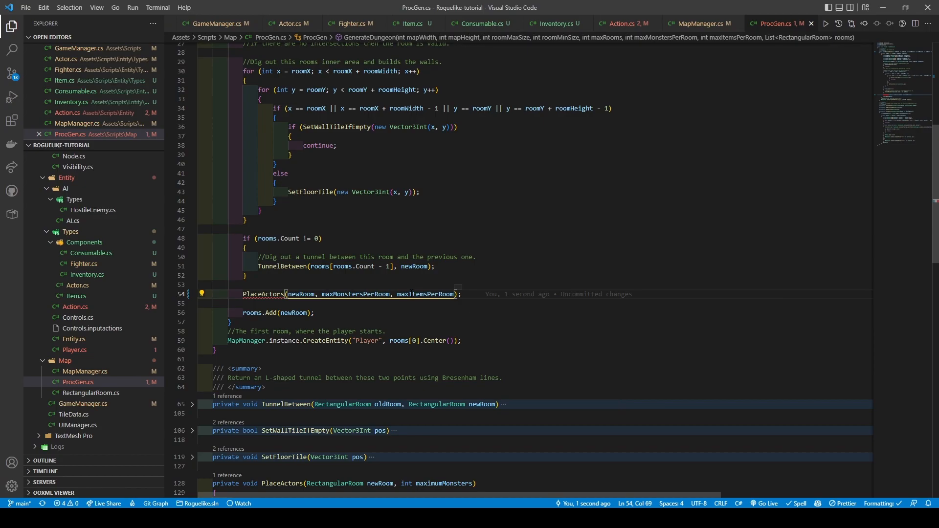
scroll(down, 3)
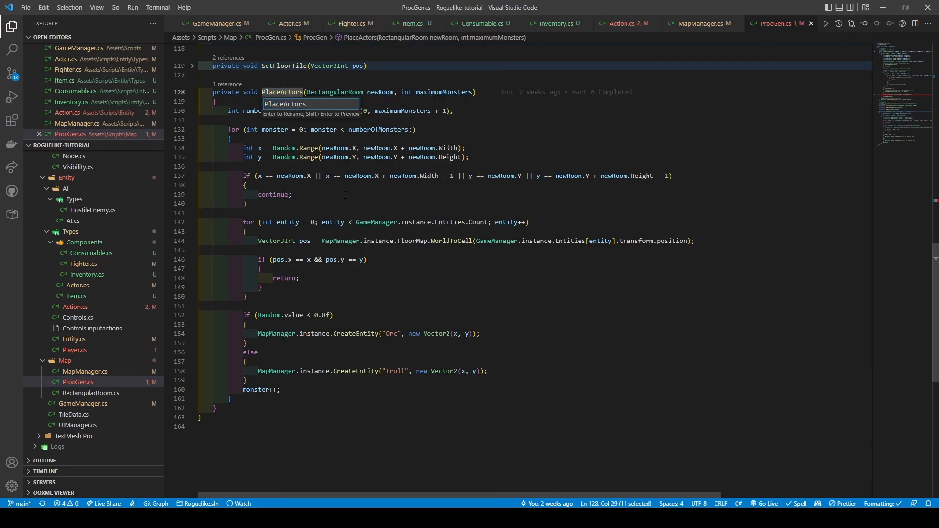
- Rename PlaceActors to PlaceEntities and compute numberOfItems as Random.Range(0, maximumItems + 1)
text(PlaceEntities)
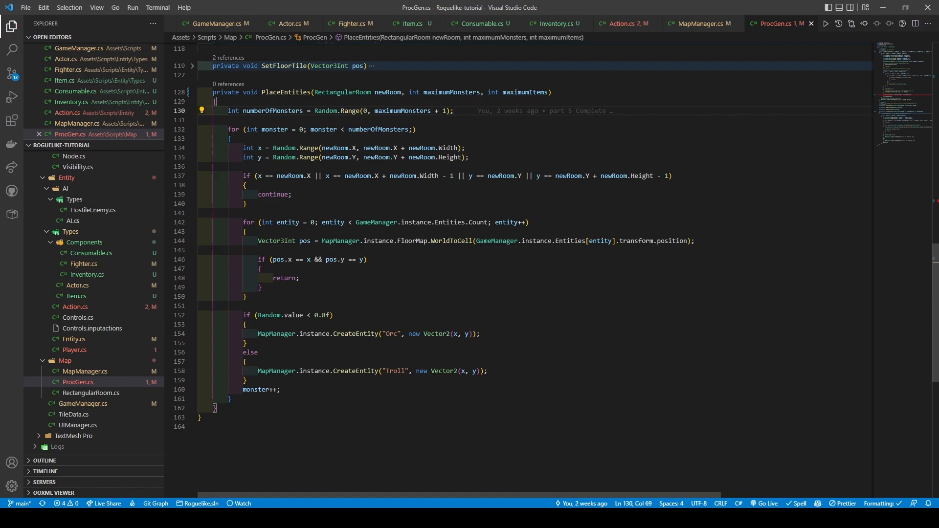
text(int numberOfItems = Random.Range(0, maximumItems + 1);)
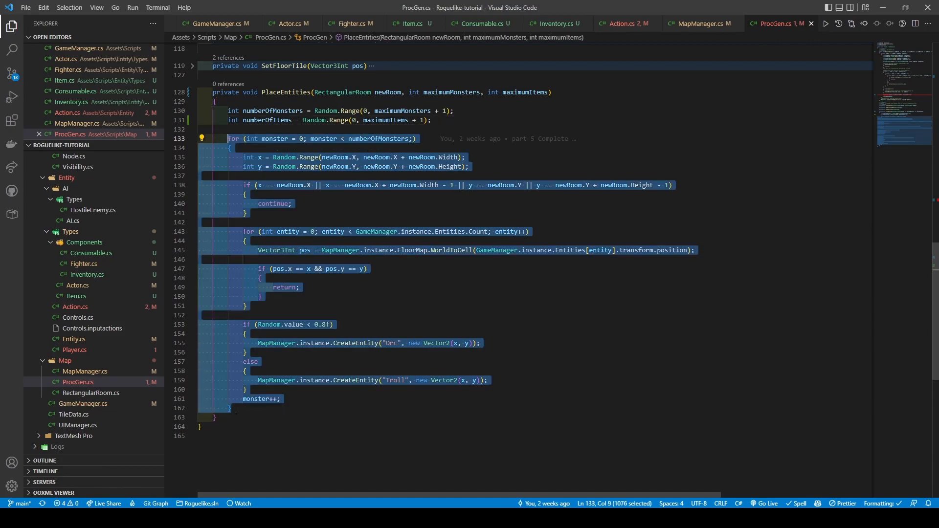
scroll(down, 3)
text(MapManager.instance.CreateEntity("Potion of Health", new Vector2(x, y));)
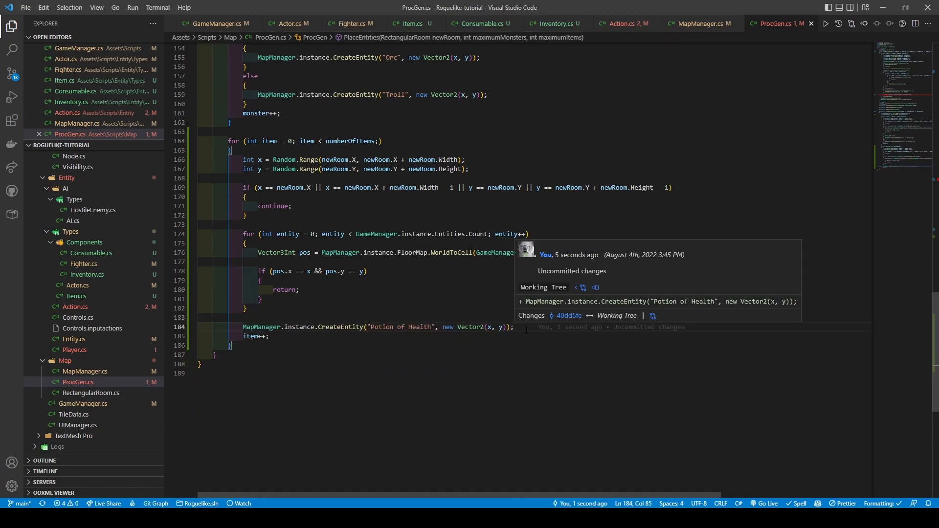
- In UIManager.cs, declare a serialized EventSystem plus Inventory UI and Drop Menu UI fields
click(77, 425)
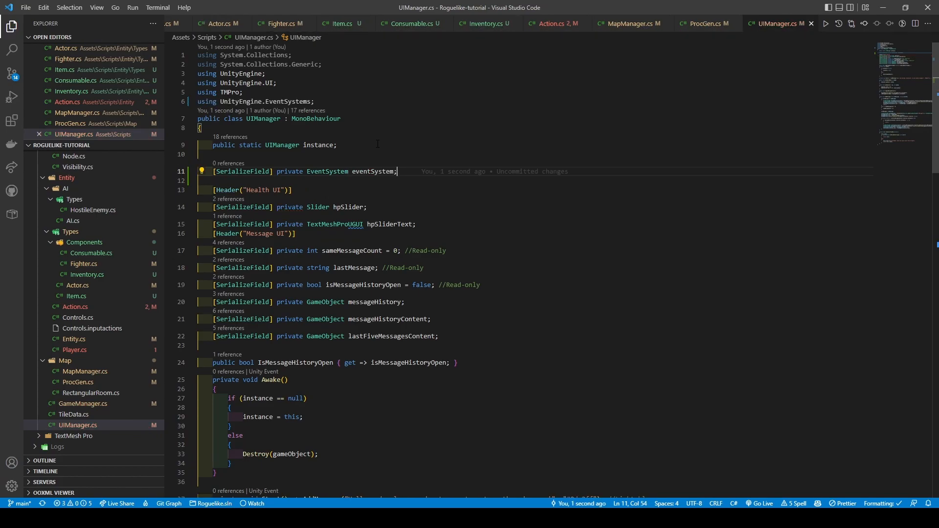
text([SerializeField] privaet)
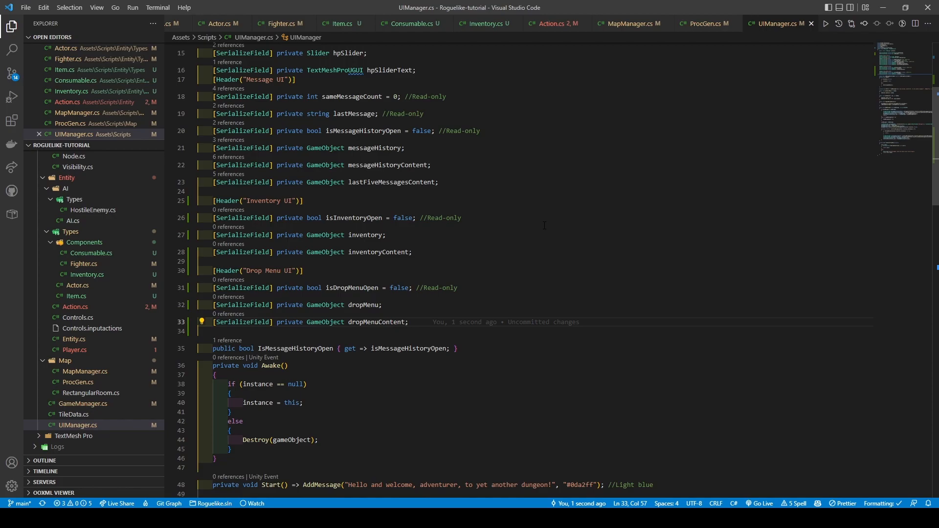
click(409, 322)
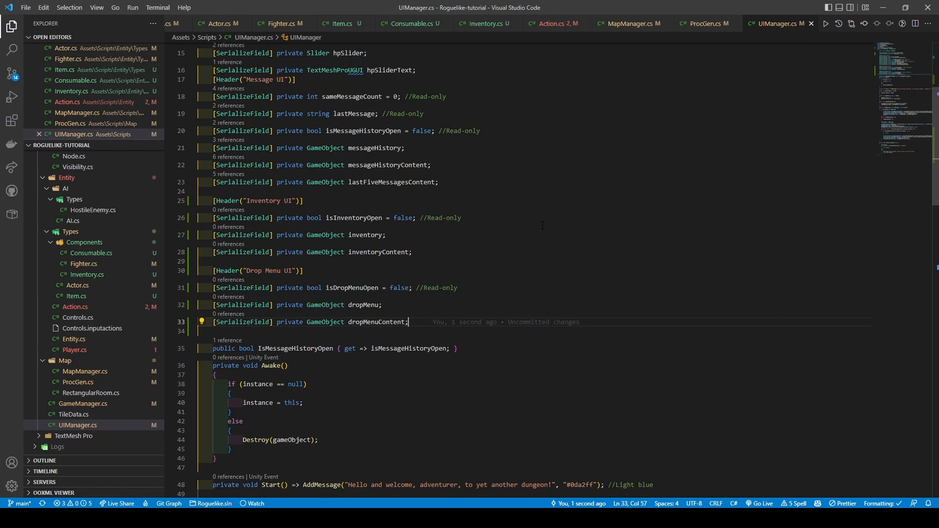
- Write ToggleInventory and ToggleDropMenu methods that SetActive panels, set flags and call UpdateMenu
scroll(down, 3)
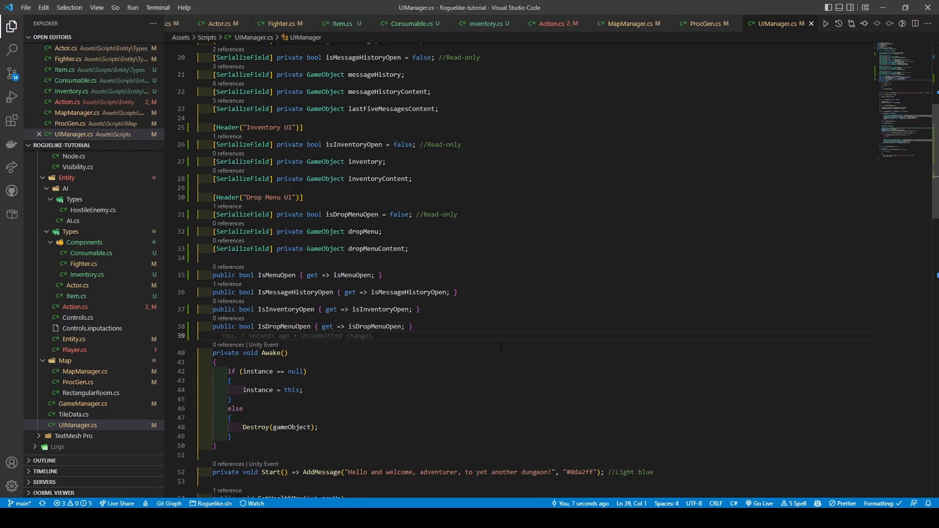
scroll(down, 3)
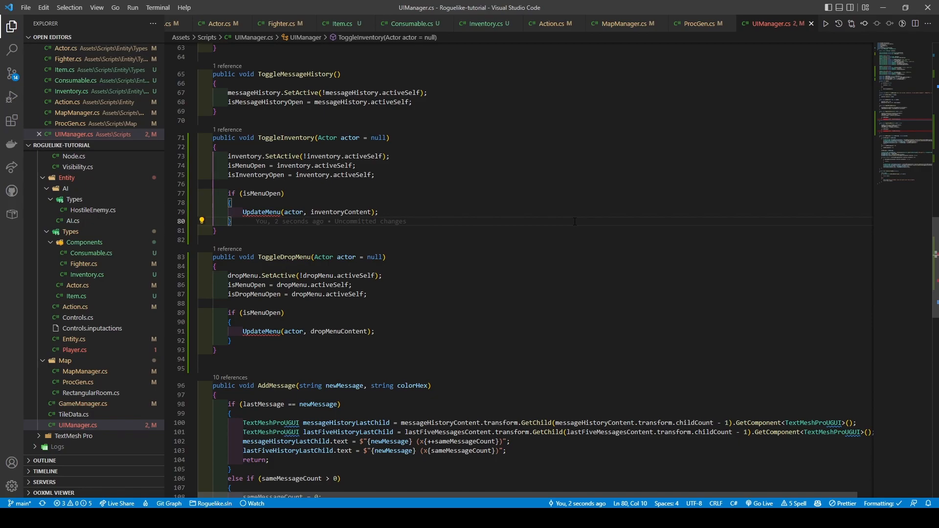
scroll(down, 3)
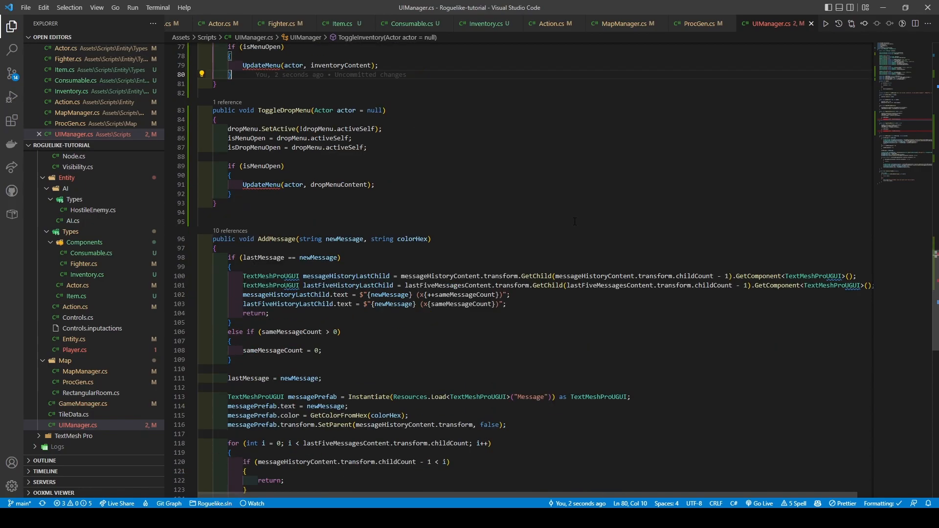
scroll(down, 3)
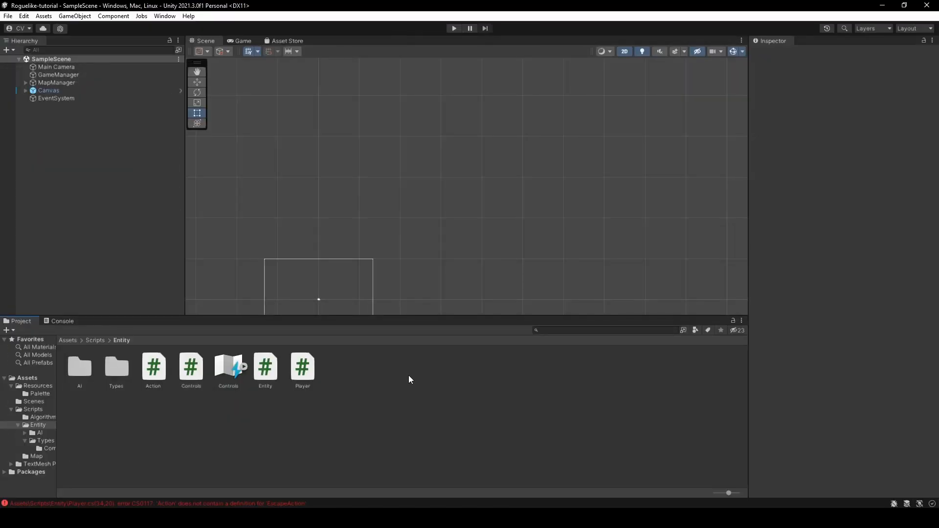
- In Controls.inputactions, add an Inventory action to the Player map
double_click(228, 366)
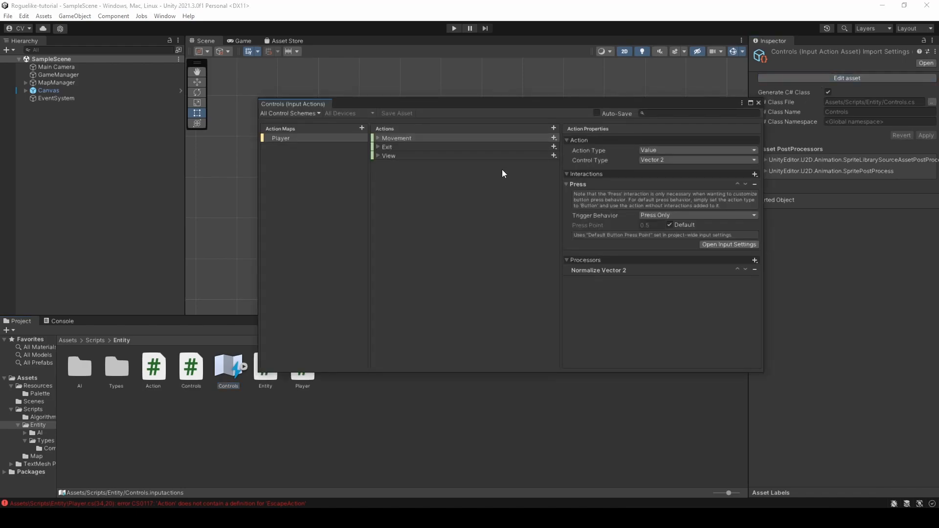
click(553, 128)
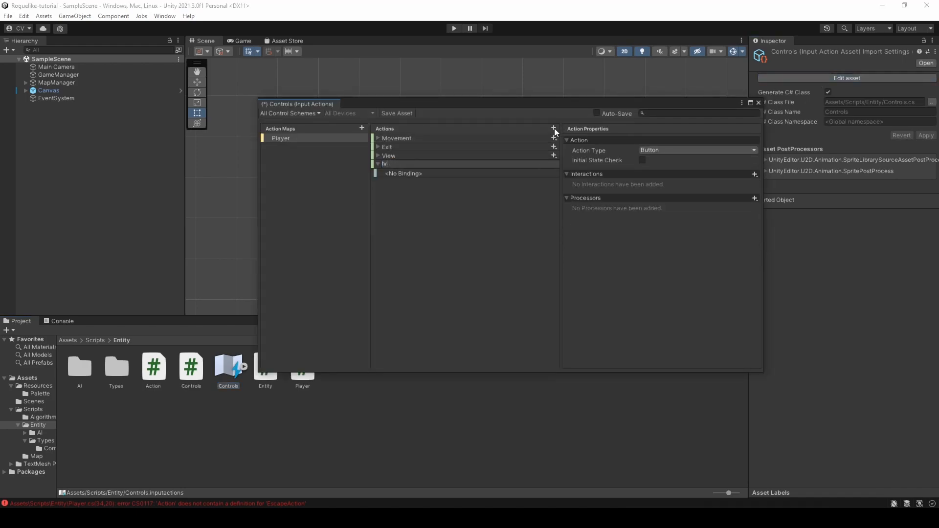
text(Inventory)
text(Drop)
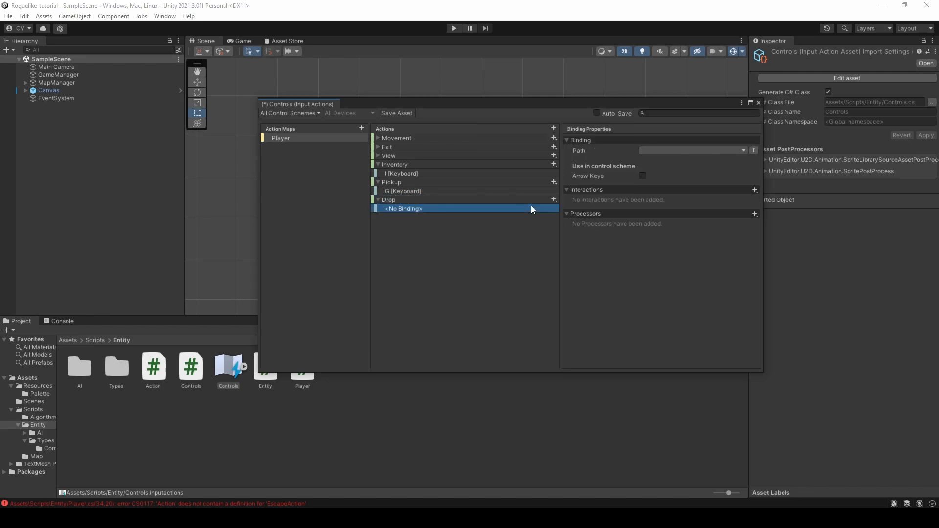
- Bind the Drop action to the D key in the keyboard scheme and save the asset
click(641, 176)
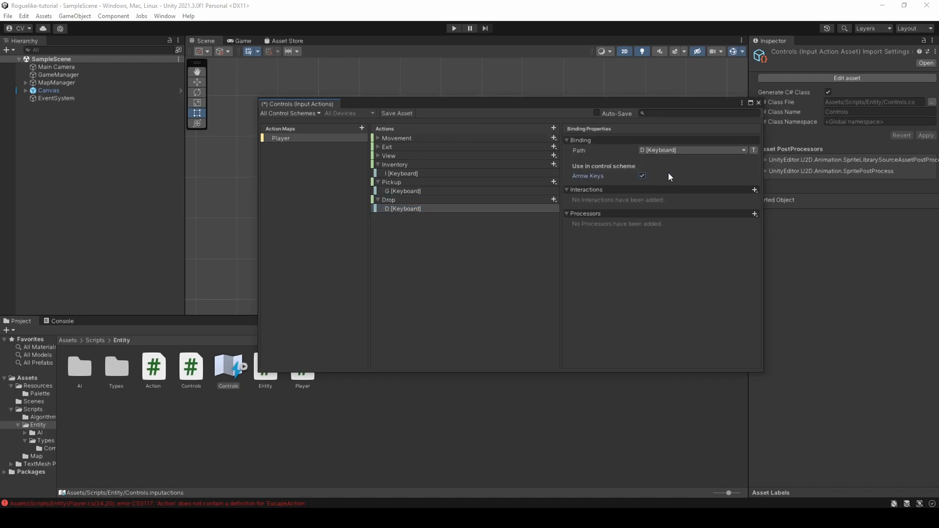
click(403, 208)
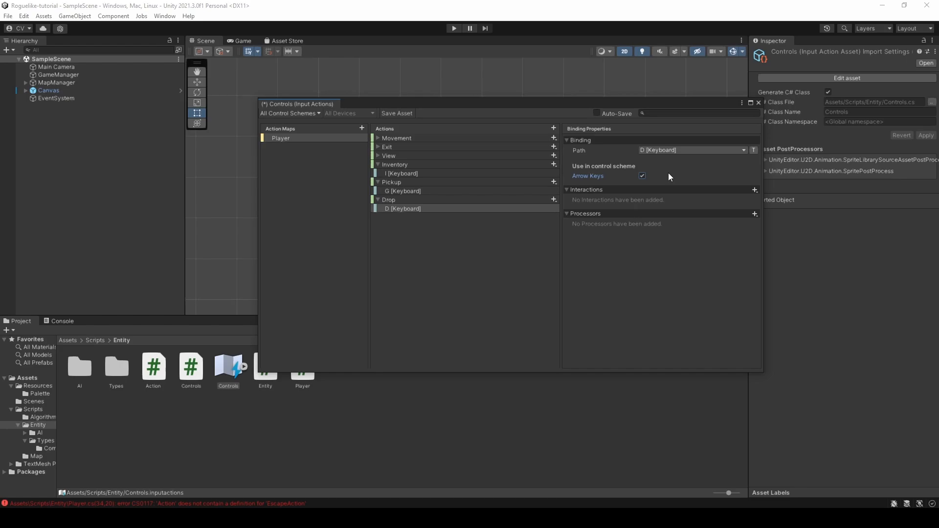
click(397, 113)
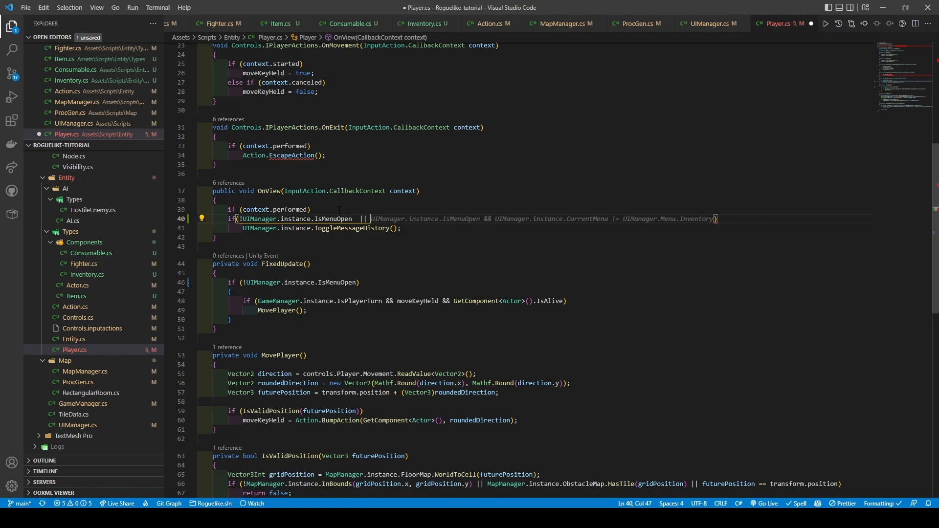
- Change OnView's condition to !UIManager.instance.IsMenuOpen || UIManager.instance.IsMessageHistoryOpen
text(UIManager.instance.)
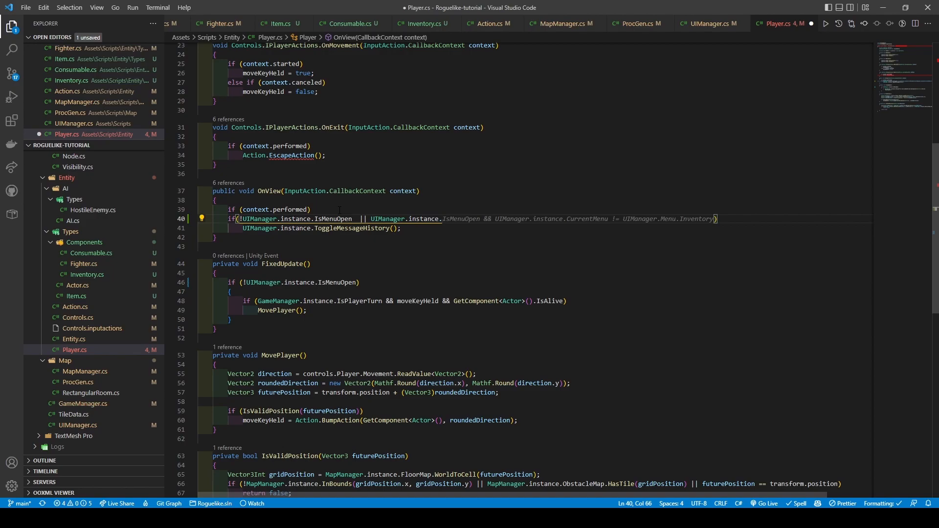
text(IsMess)
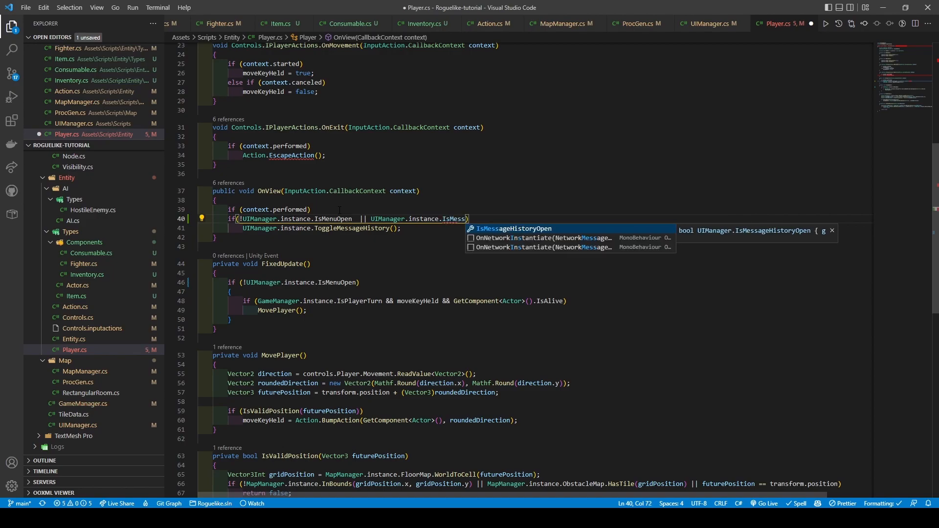
key(Tab)
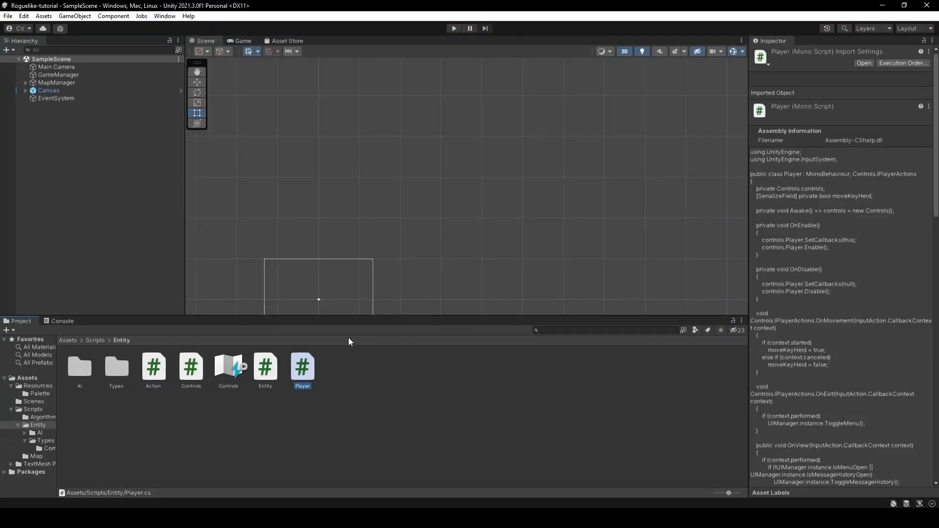
- In the Canvas prefab, duplicate Message History and rename the copy Inventory
click(35, 386)
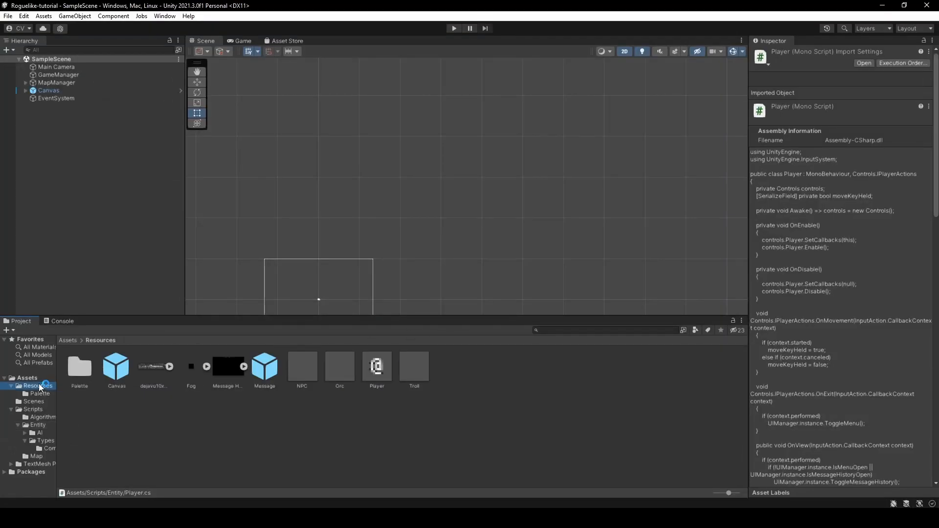
double_click(115, 366)
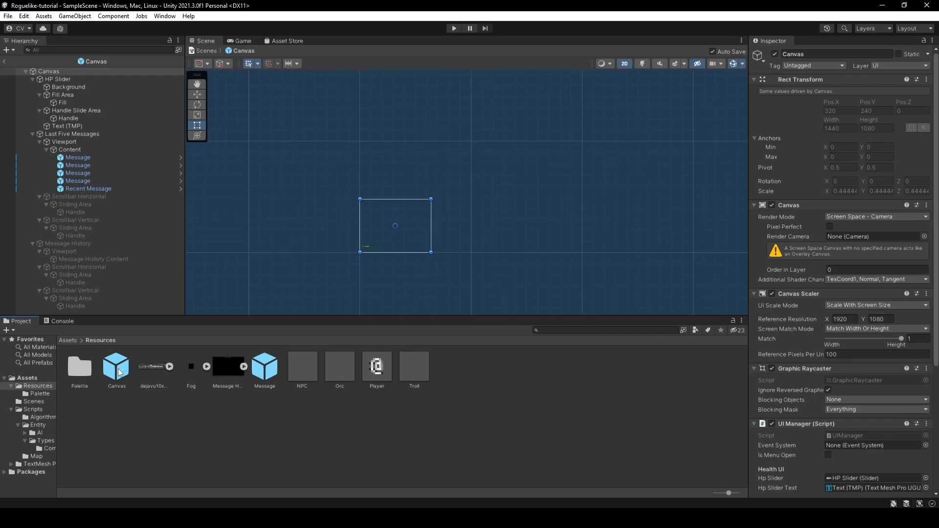
click(68, 243)
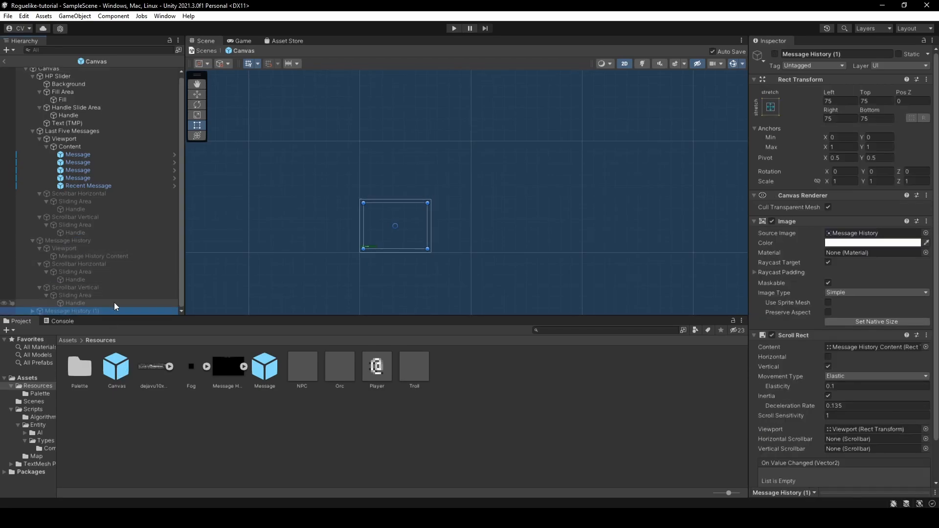
double_click(812, 54)
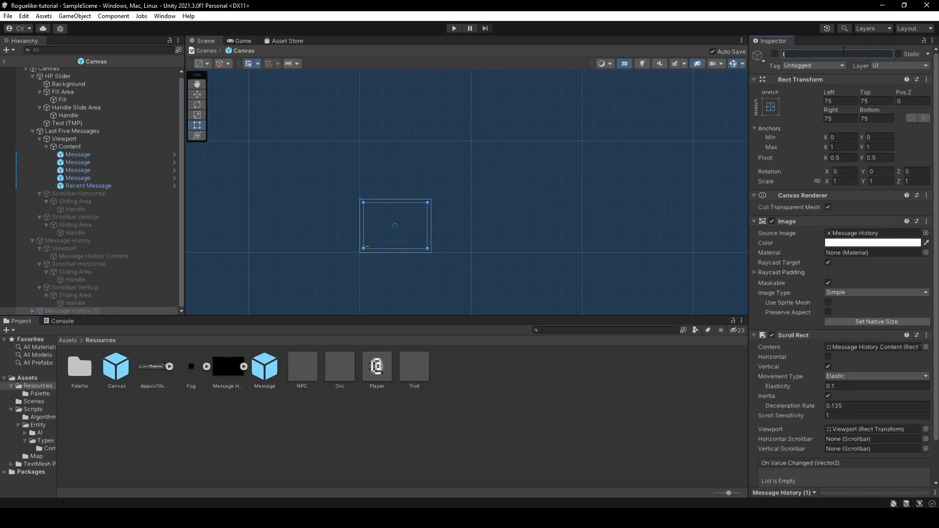
text(Inventory)
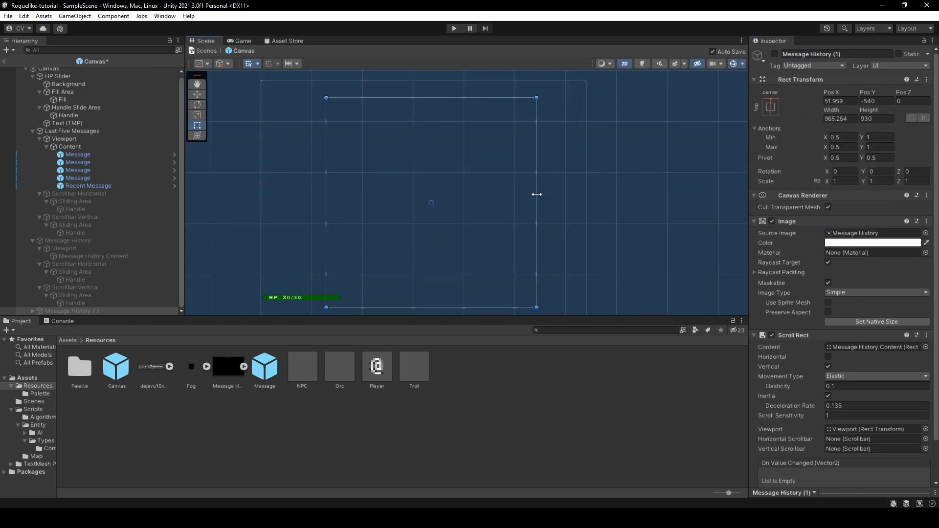
- Resize the Inventory panel narrower and shorter with the Rect tool
drag(536, 195, 415, 194)
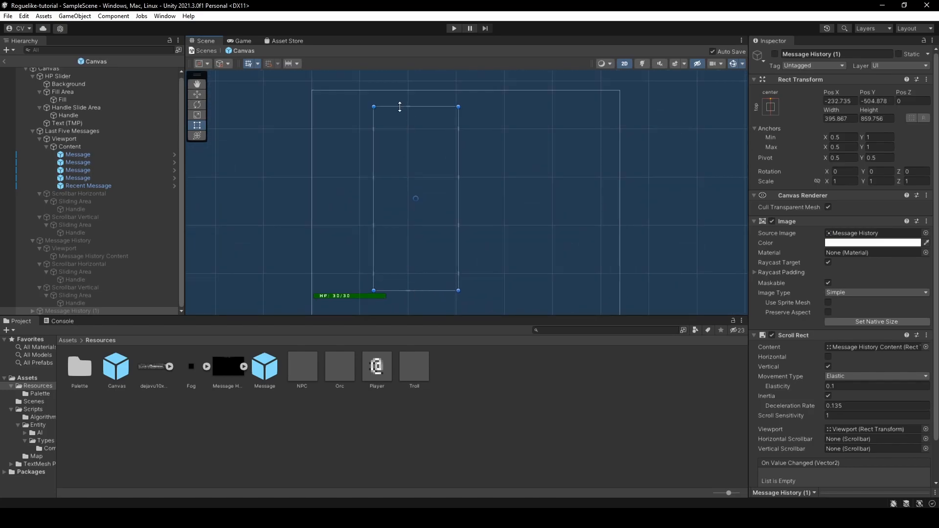
mouse_move(520, 175)
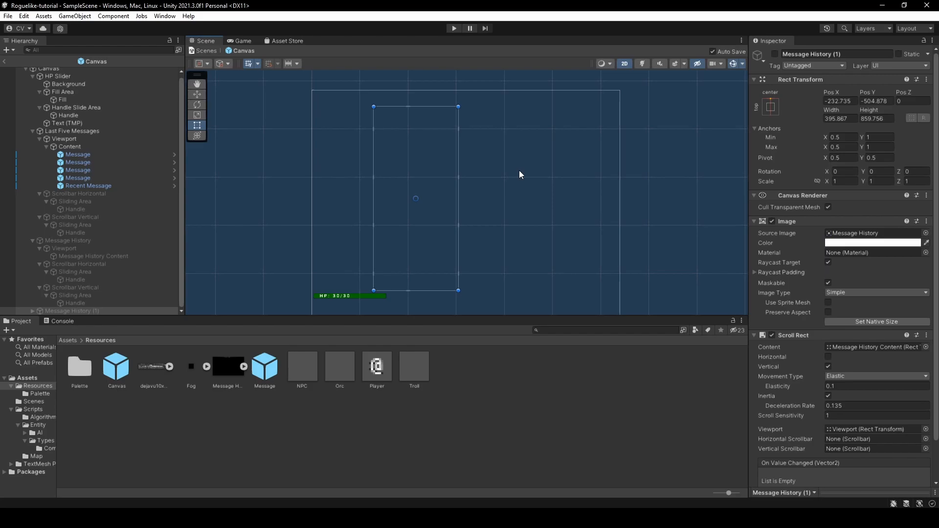
click(828, 366)
text(Inventory)
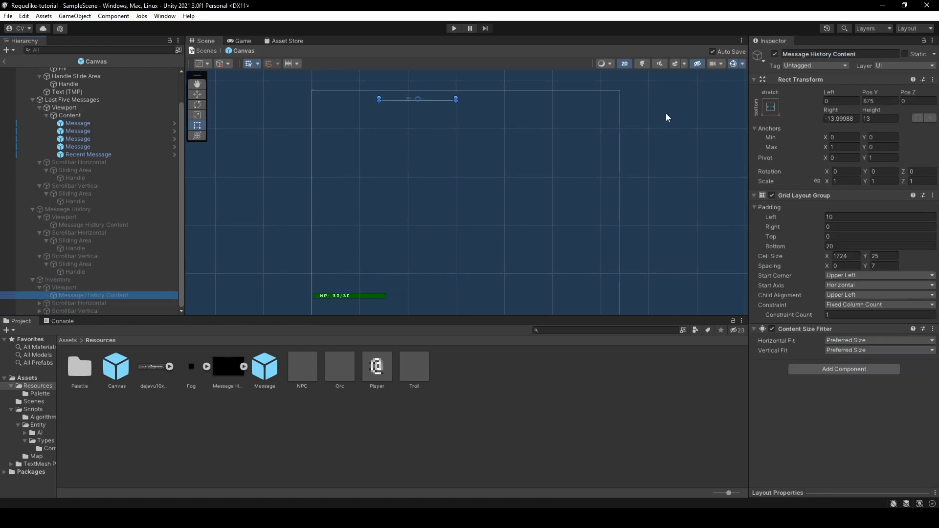
- Rename content to Inventory Content, set grid padding 0 and 415×30 cells, add an ItemPlaceholder button
click(84, 295)
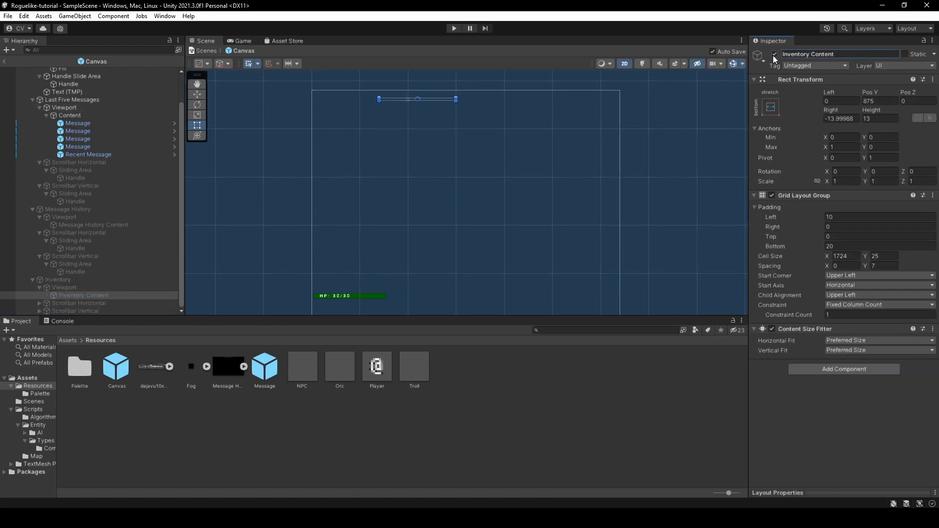
click(771, 107)
text(1)
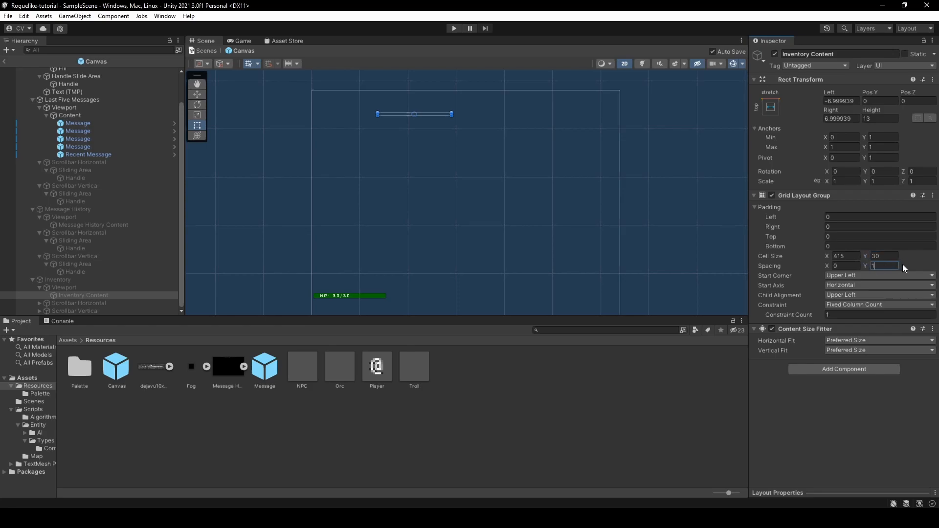
right_click(83, 294)
text(ItemPlaceholder)
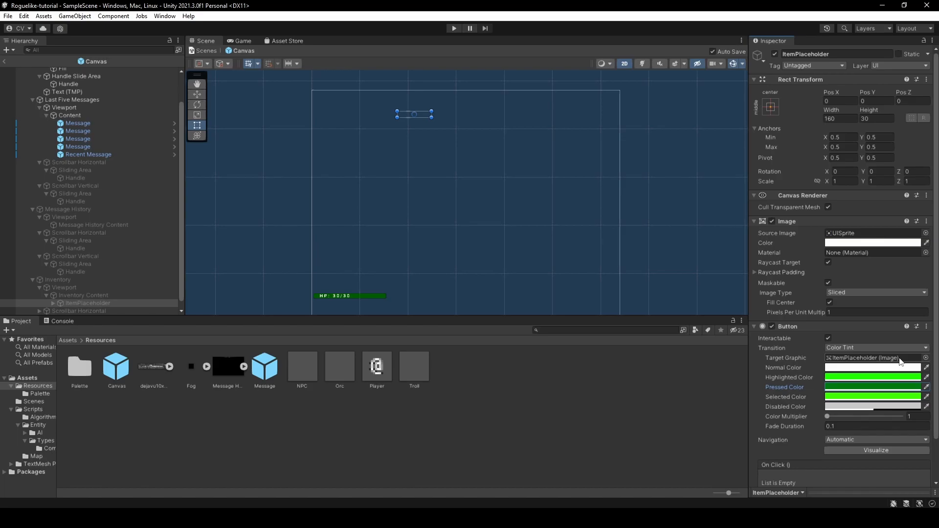
- Give the ItemPlaceholder label the Roboto-Bold SDF font, save it as a Resources prefab and fill Inventory Content with placeholder copies
click(873, 407)
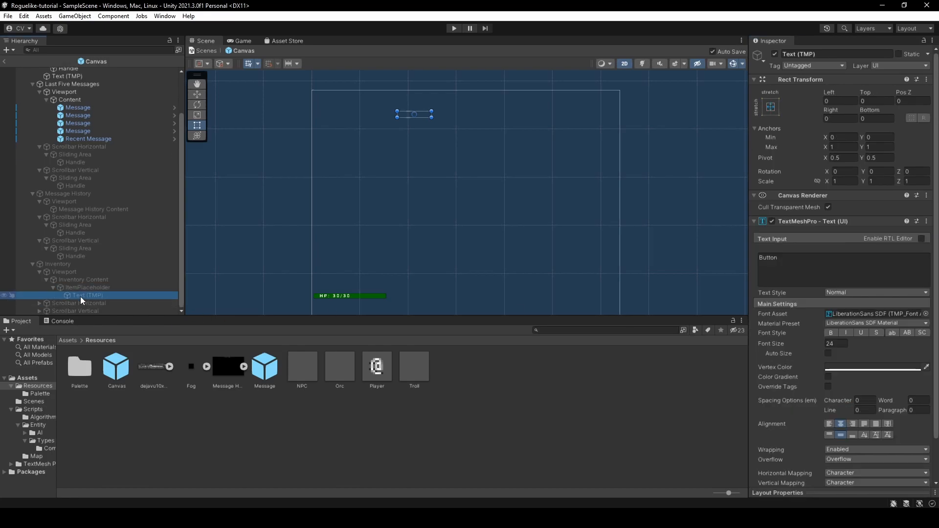
click(875, 314)
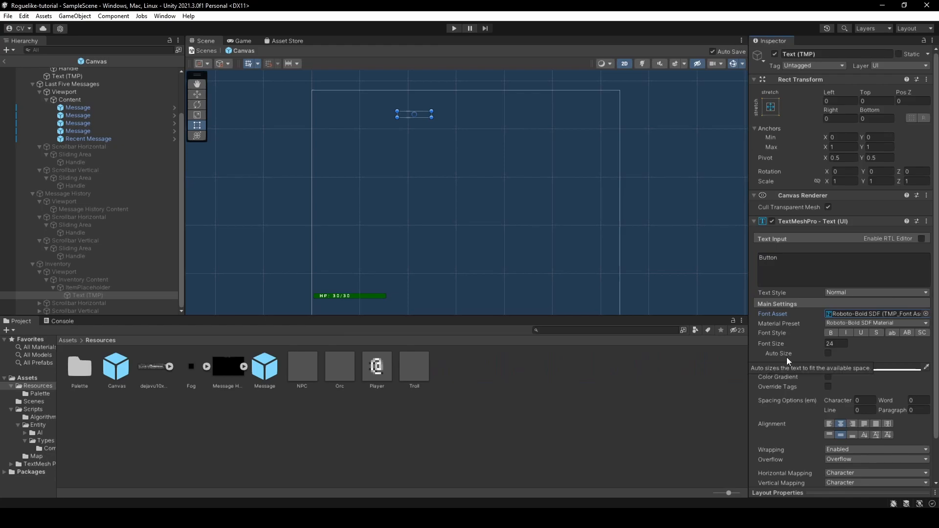
click(828, 353)
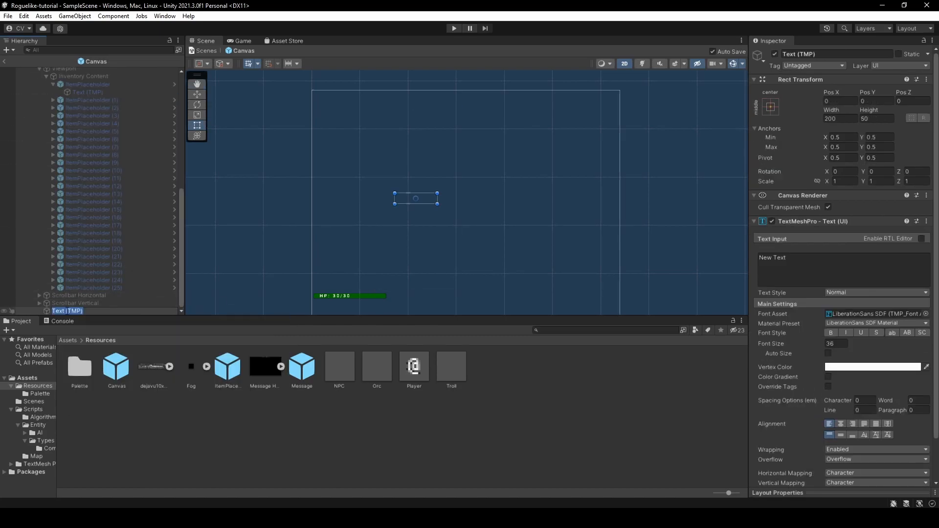
click(72, 311)
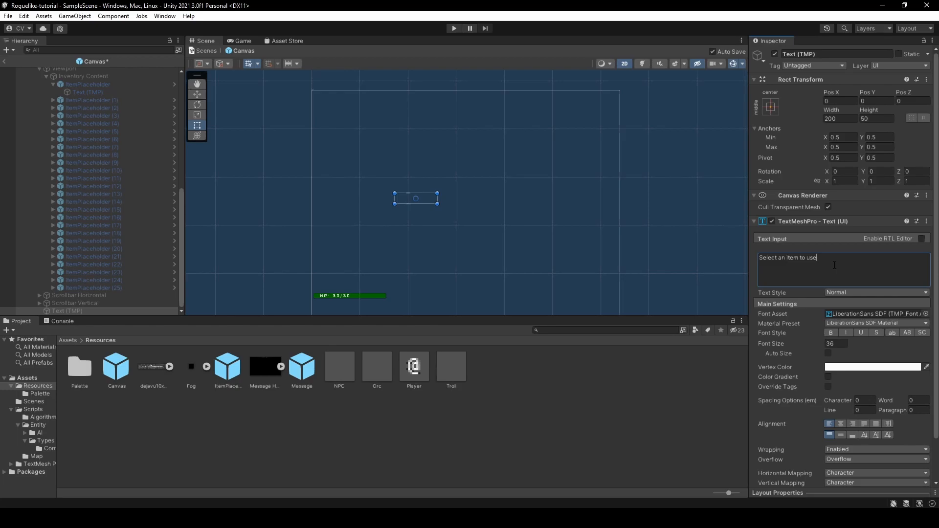
- Style the 'Select an item to use' title in Roboto-Bold, auto-sized 18-72, character spacing 10, centred
click(875, 314)
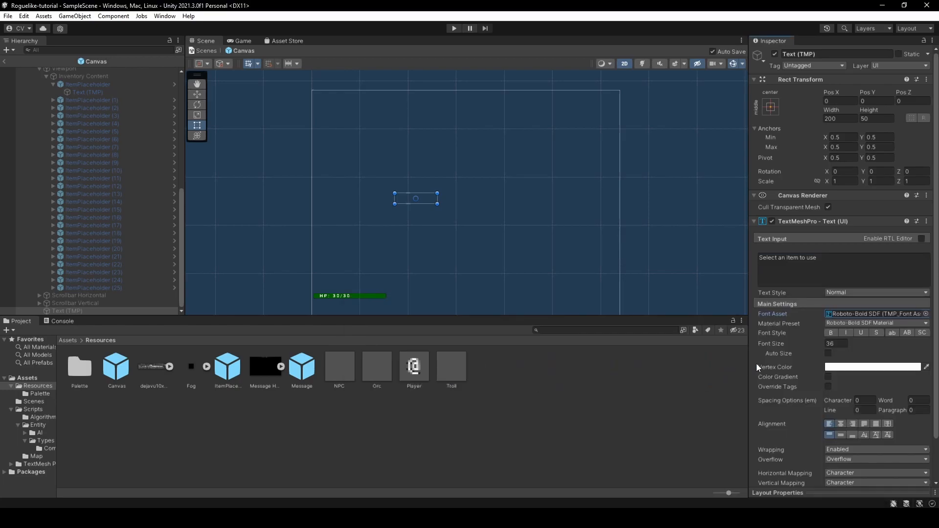
click(830, 353)
text(10)
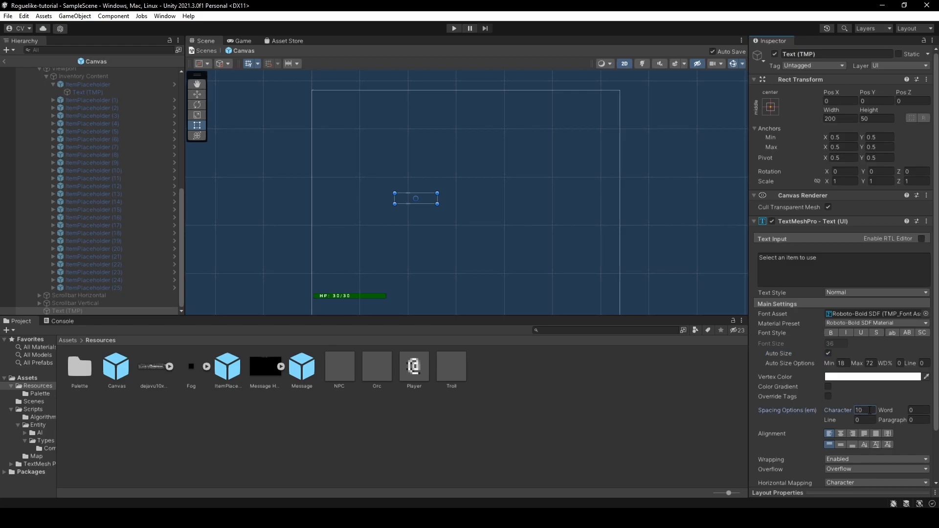
mouse_move(841, 445)
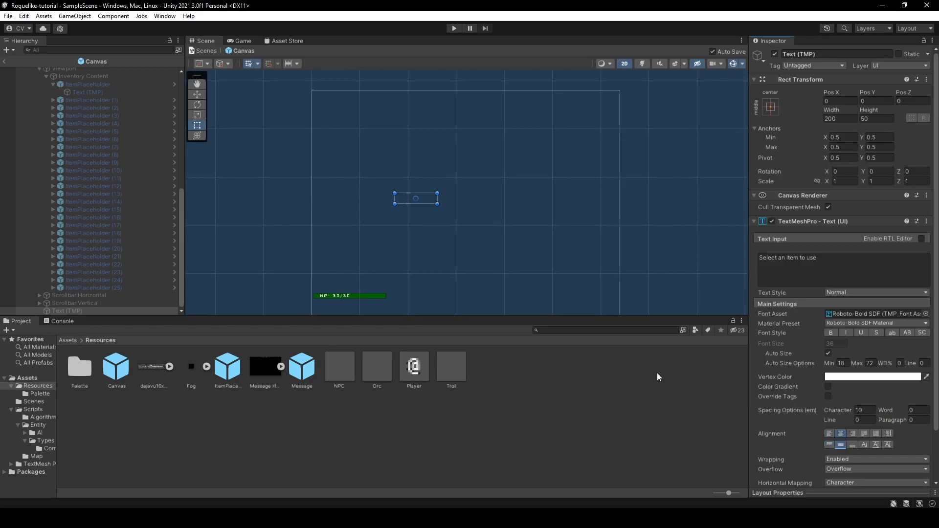
- From the Inventory panel, enter ItemPlaceholder Prefab Mode showing its black background and button colours
click(58, 148)
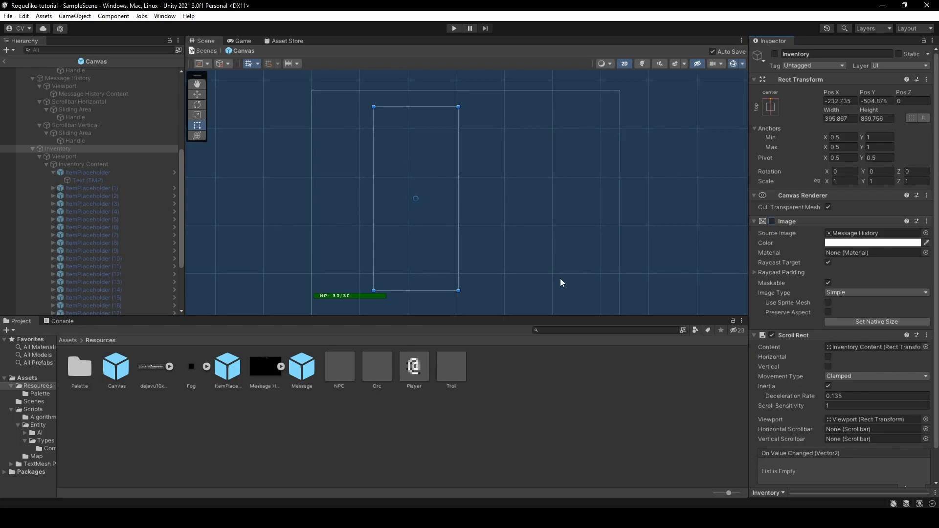
double_click(227, 366)
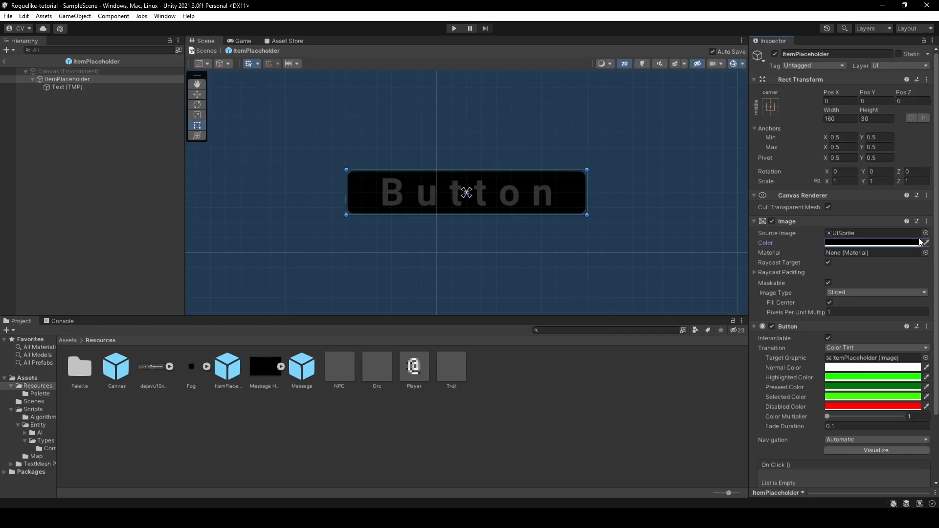
click(68, 87)
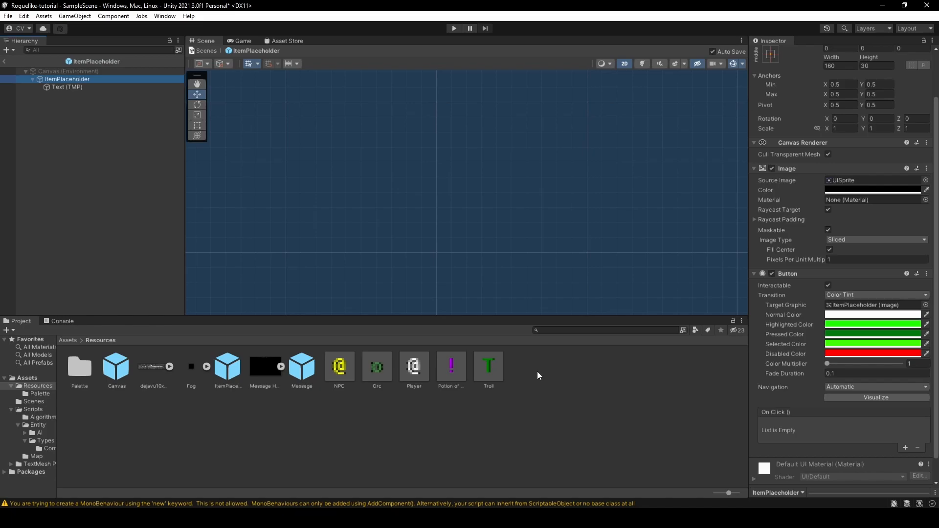
click(67, 88)
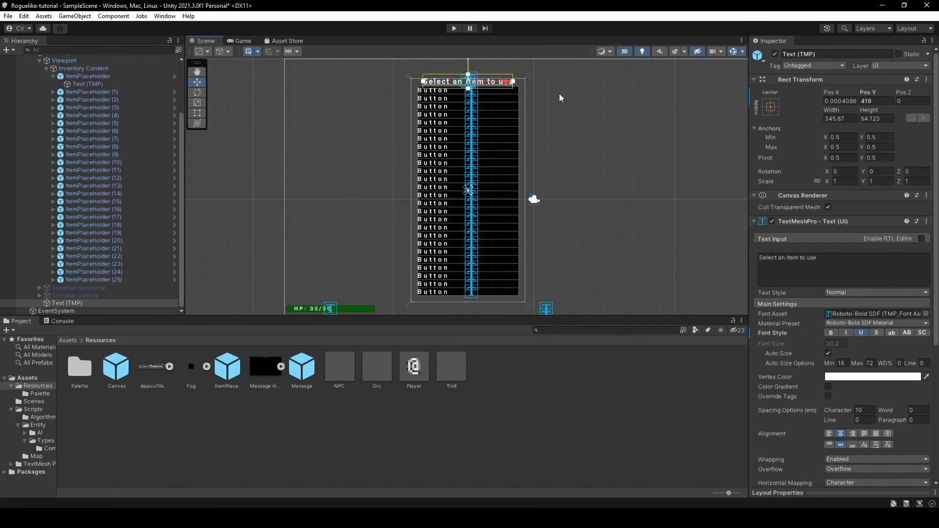
- Duplicate Inventory into a Drop Menu panel with Drop Menu Content, titled 'Select an item to drop'
click(84, 68)
text(drop)
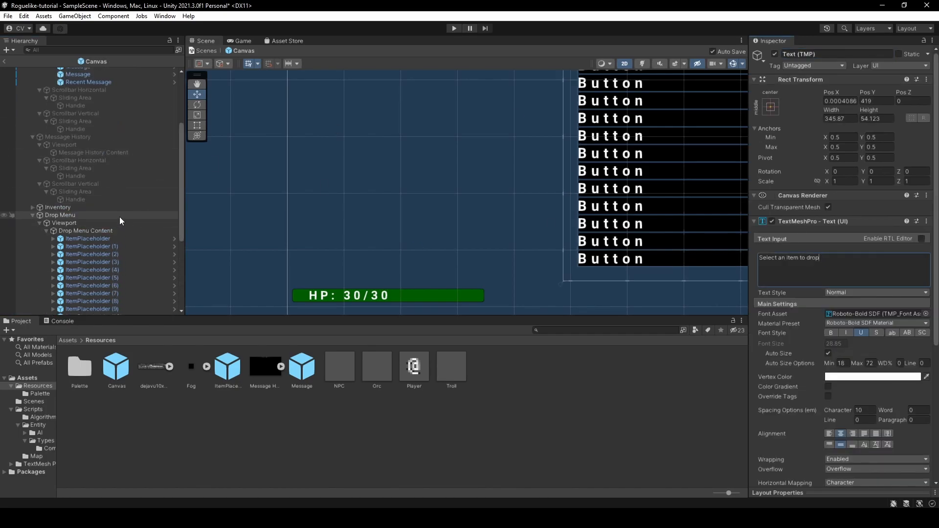
click(59, 215)
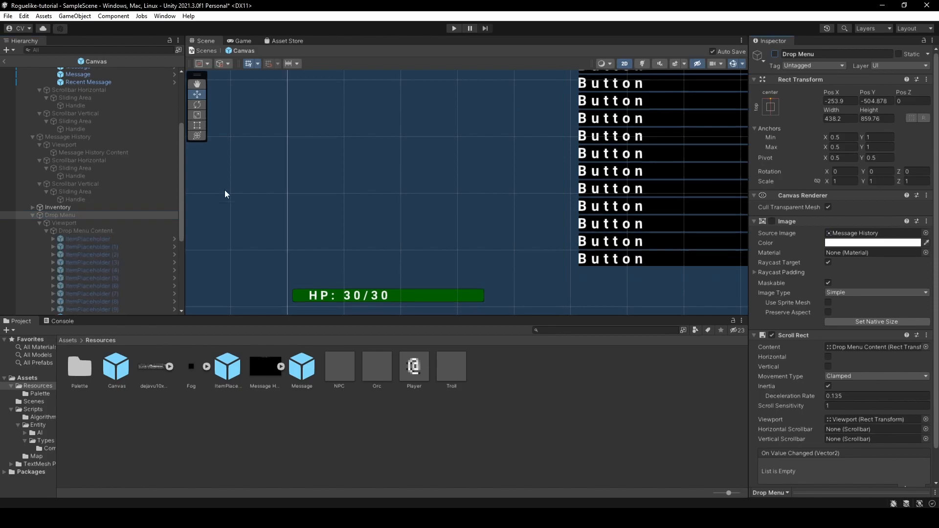
- Assign Inventory, Inventory Content, Drop Menu and Drop Menu Content to the Canvas UI Manager fields
click(57, 207)
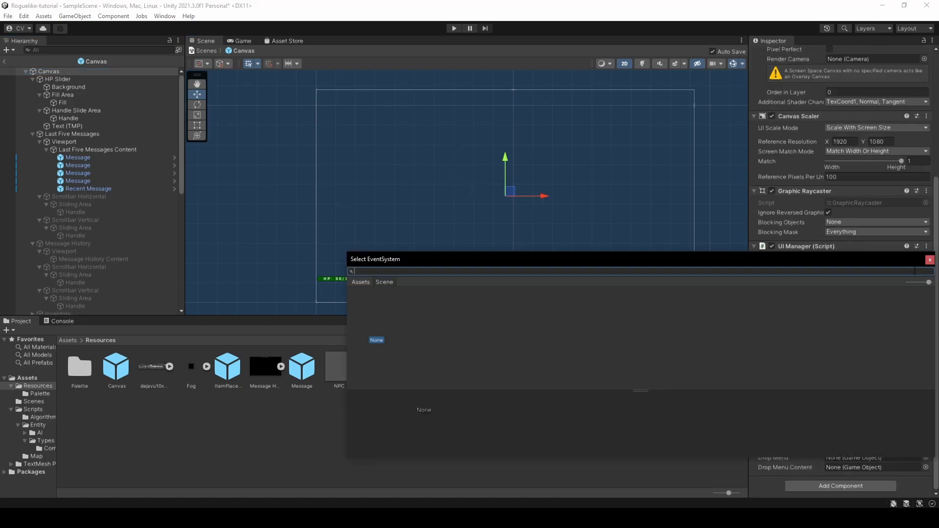
click(929, 260)
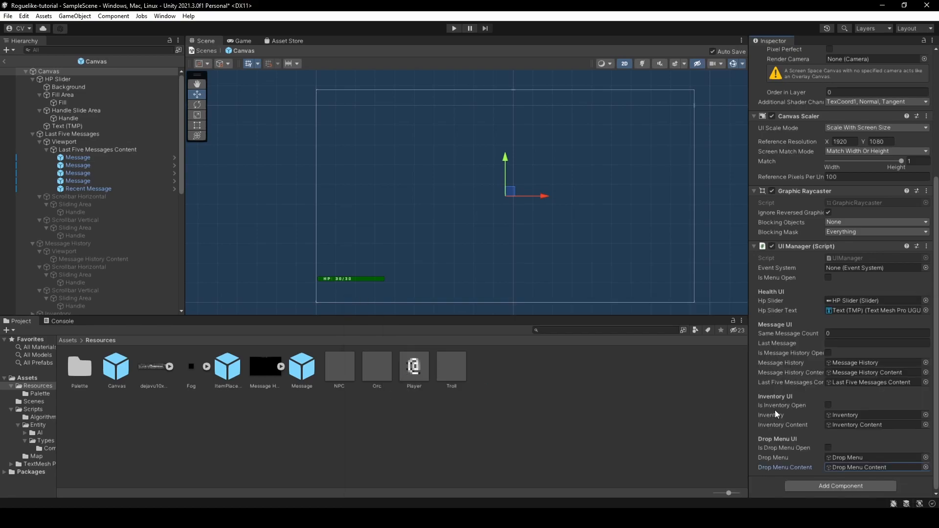
click(49, 90)
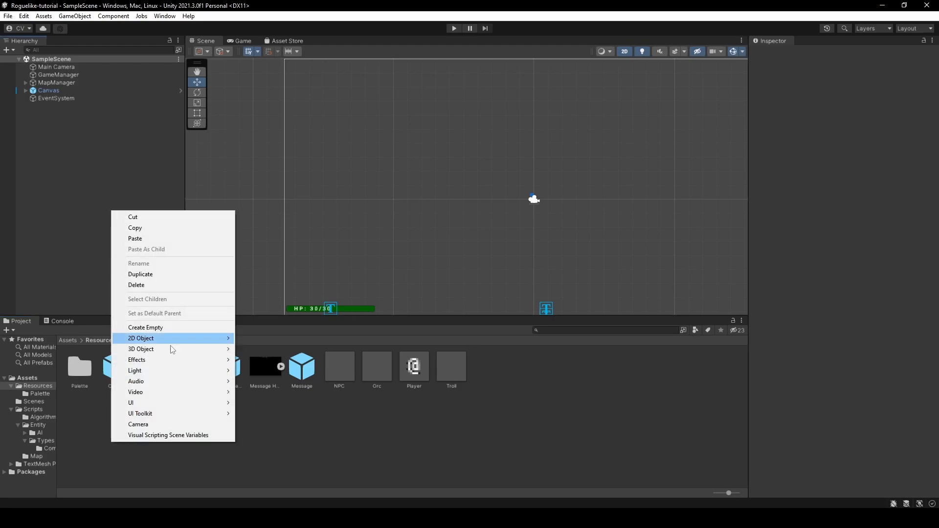
- Create a Potion of Health square sprite with Item and healing Consumable scripts, Entity layer, magenta, at 0,0
click(141, 339)
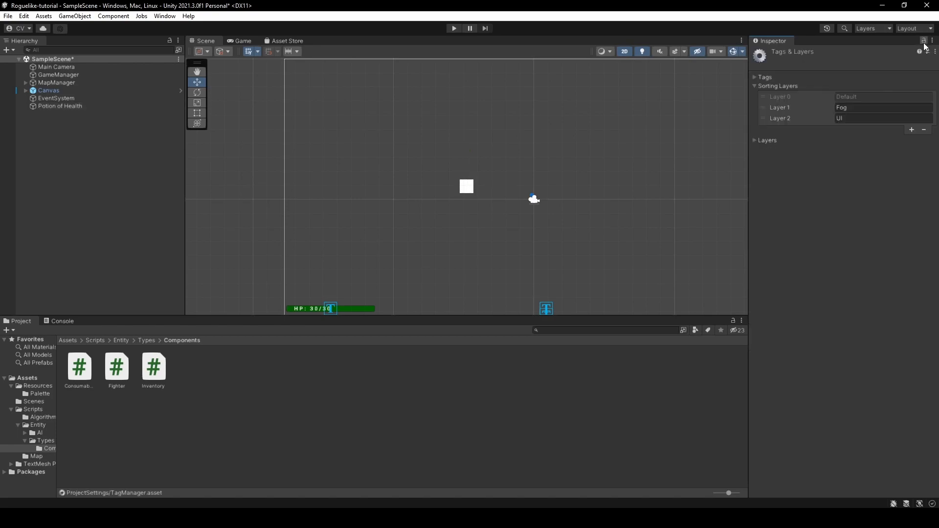
click(59, 106)
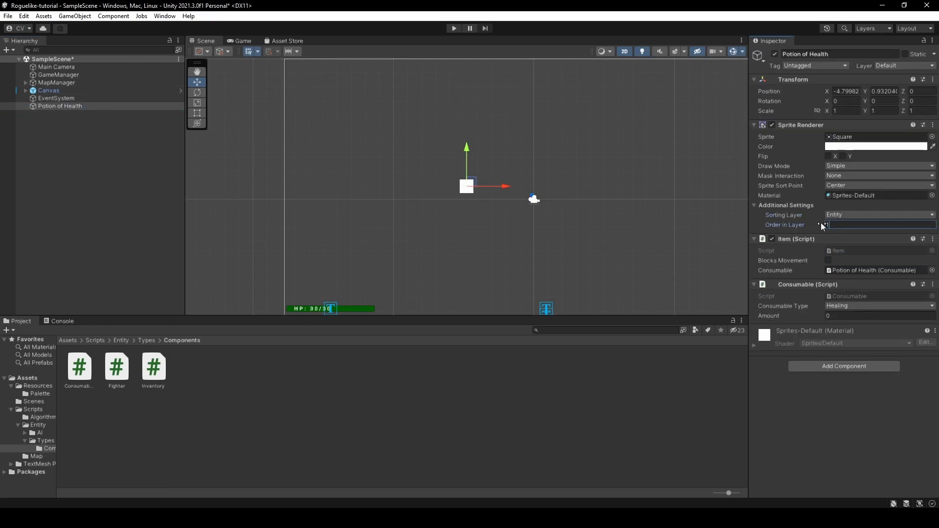
mouse_move(822, 225)
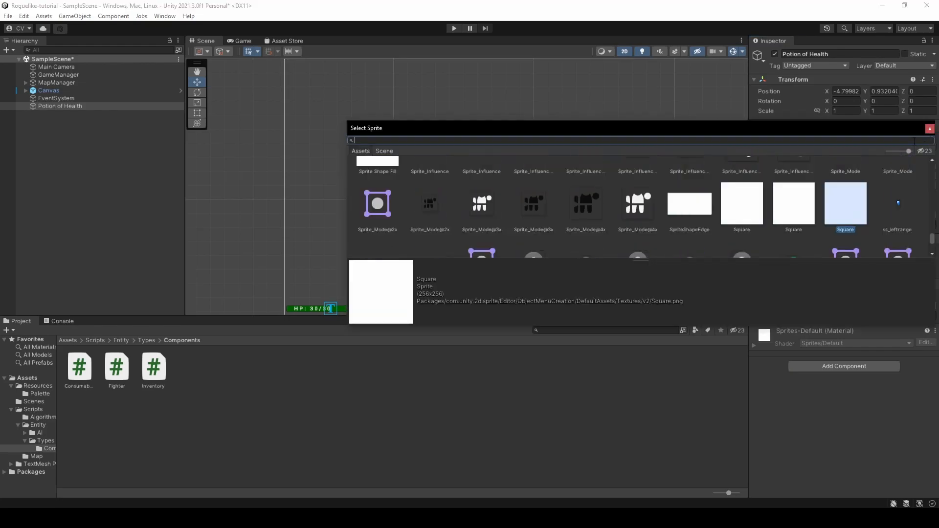
scroll(down, 3)
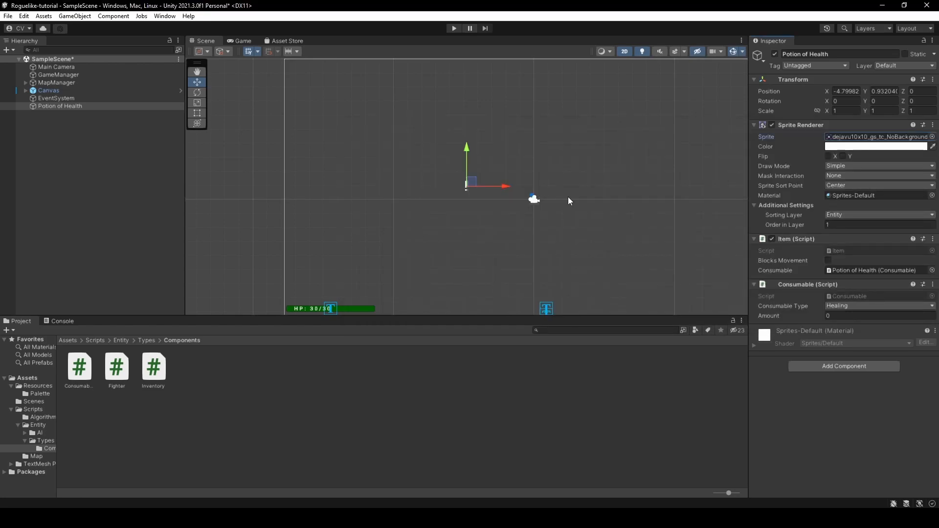
click(875, 147)
text(0)
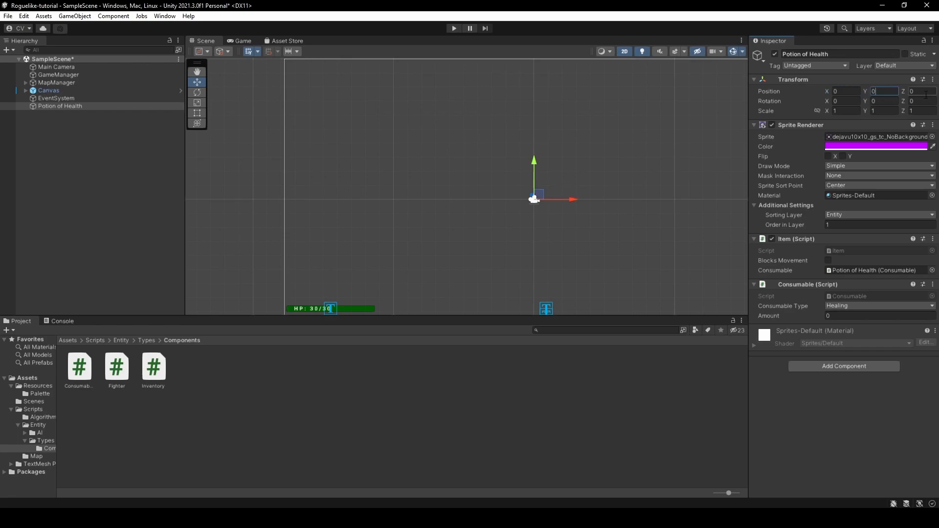
mouse_move(781, 101)
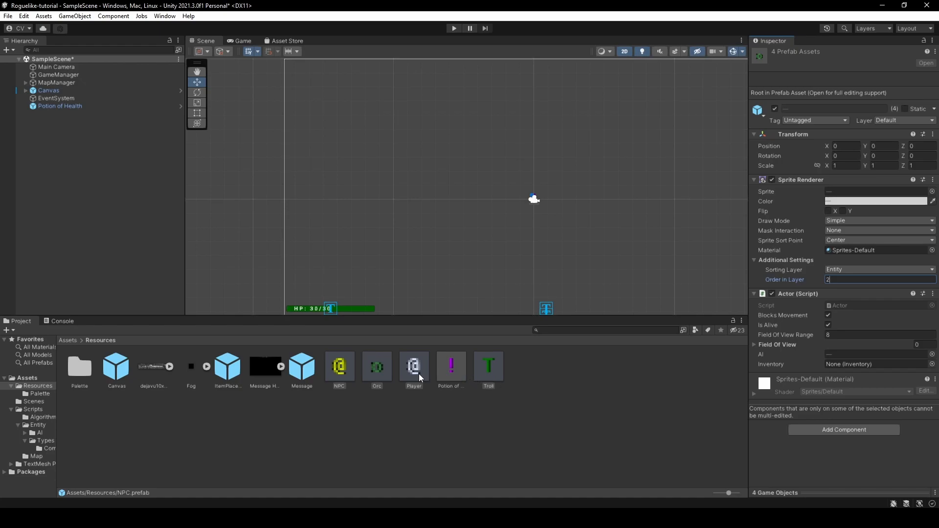
- Add a capacity-26 Inventory to the Player prefab, set the potion's heal amount to 4, and start the game
click(414, 366)
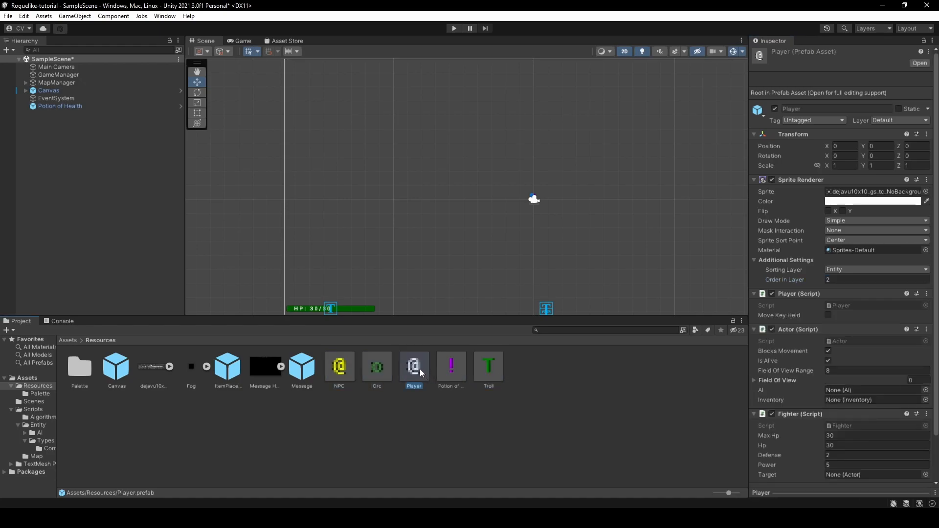
scroll(down, 3)
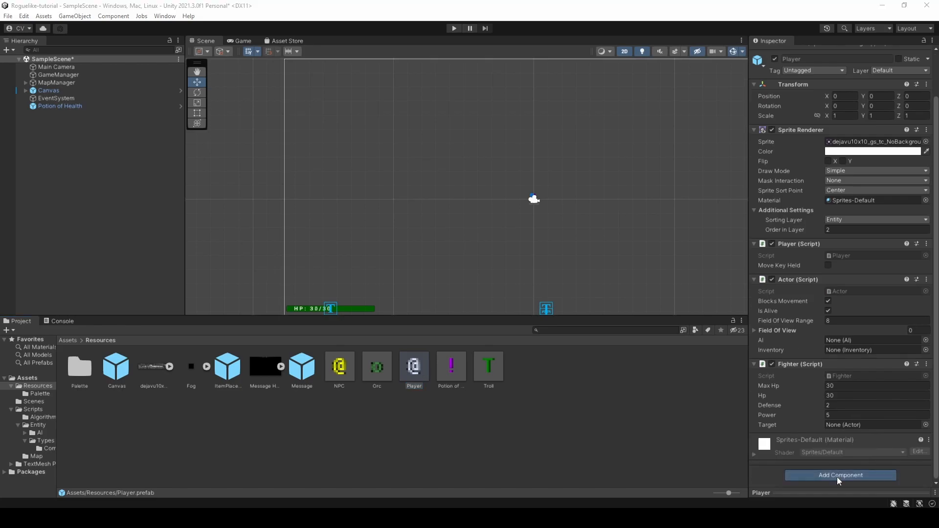
click(840, 475)
text(26)
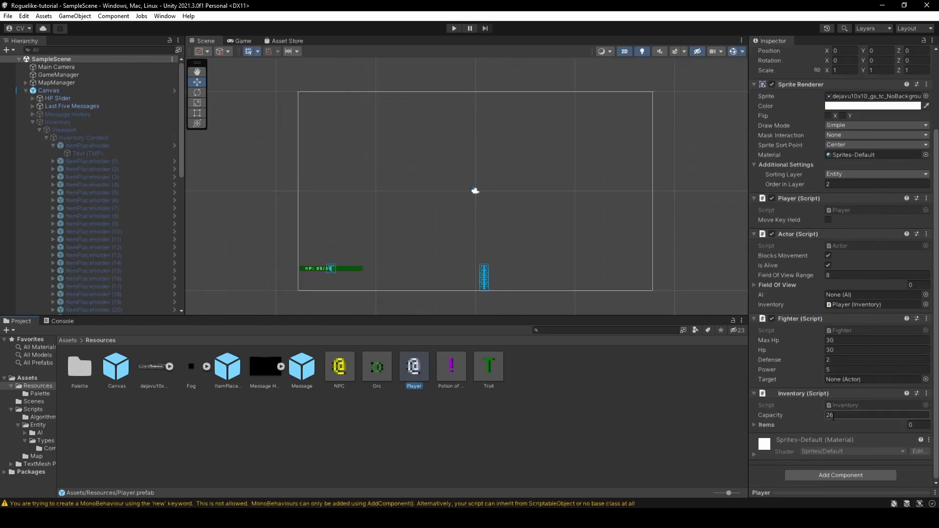
click(451, 367)
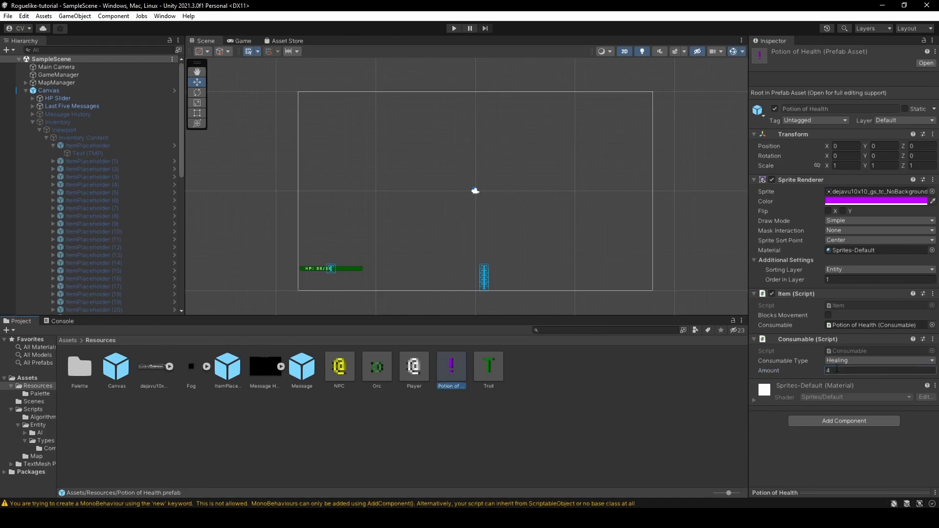
click(453, 29)
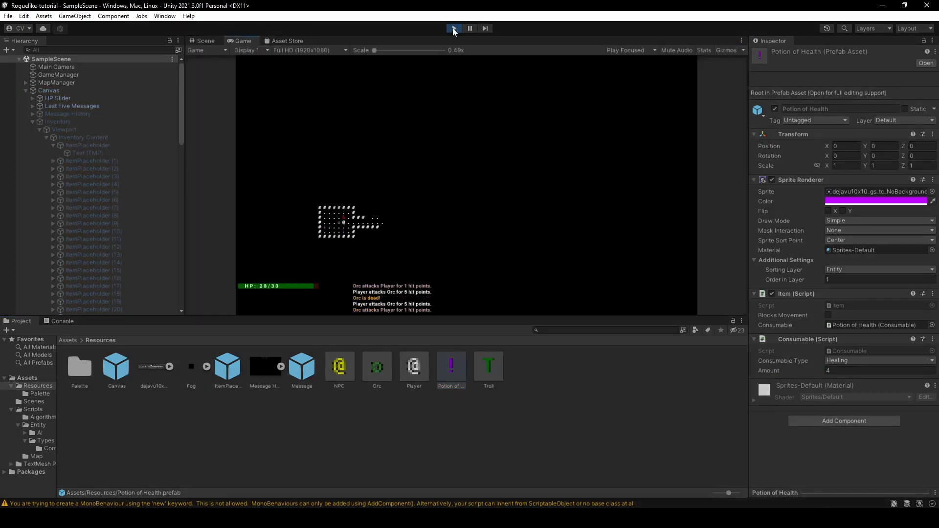